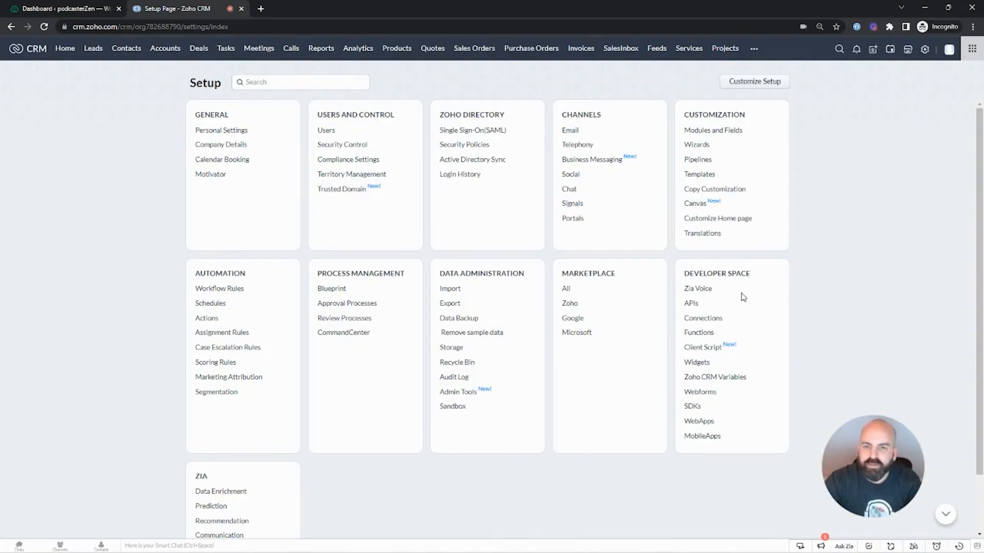
mouse_move(774, 259)
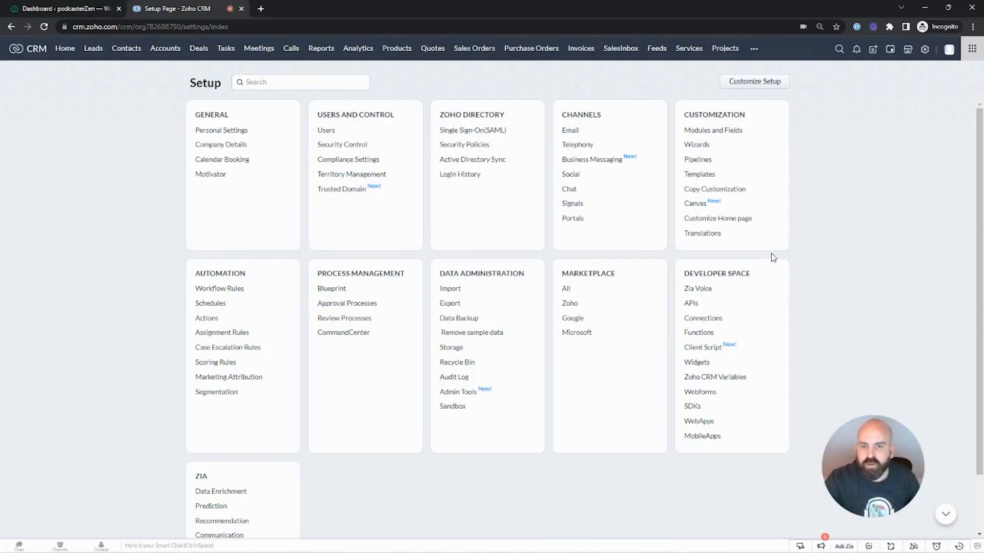
mouse_move(793, 255)
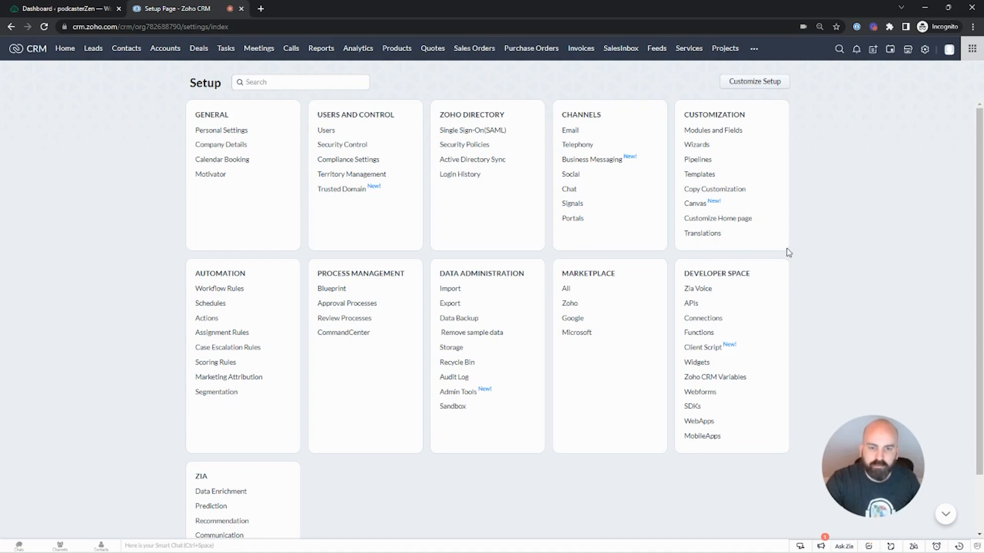
mouse_move(770, 214)
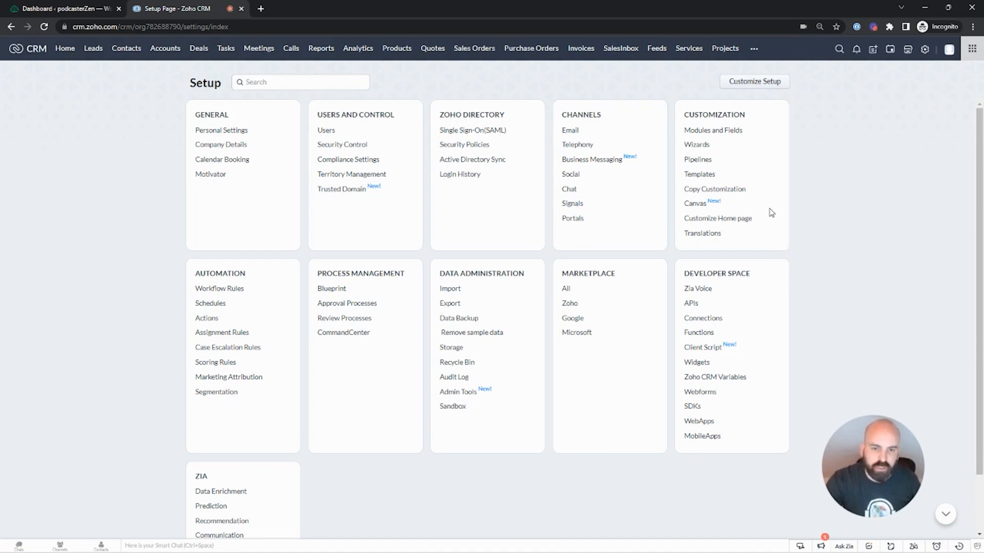
mouse_move(779, 171)
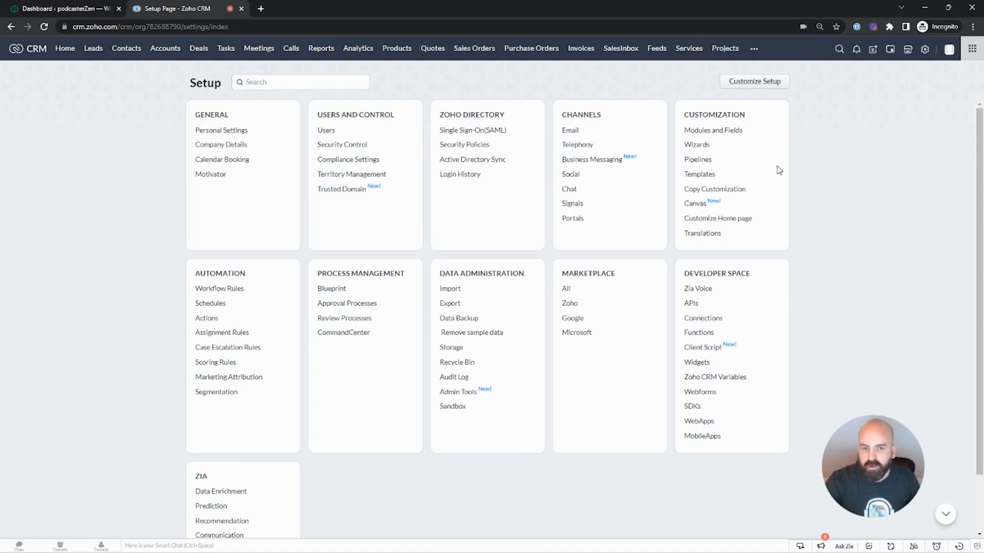
mouse_move(766, 166)
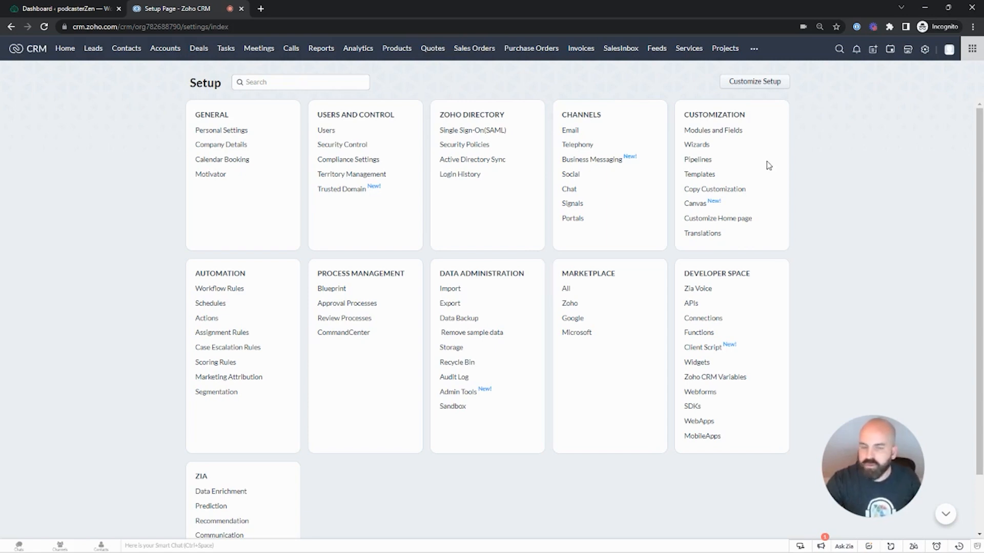
mouse_move(739, 217)
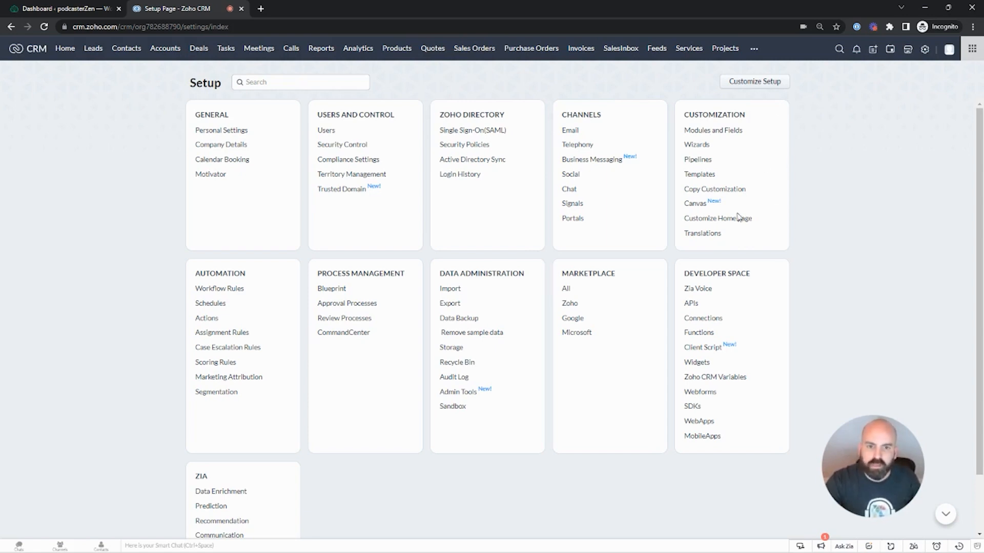
mouse_move(739, 184)
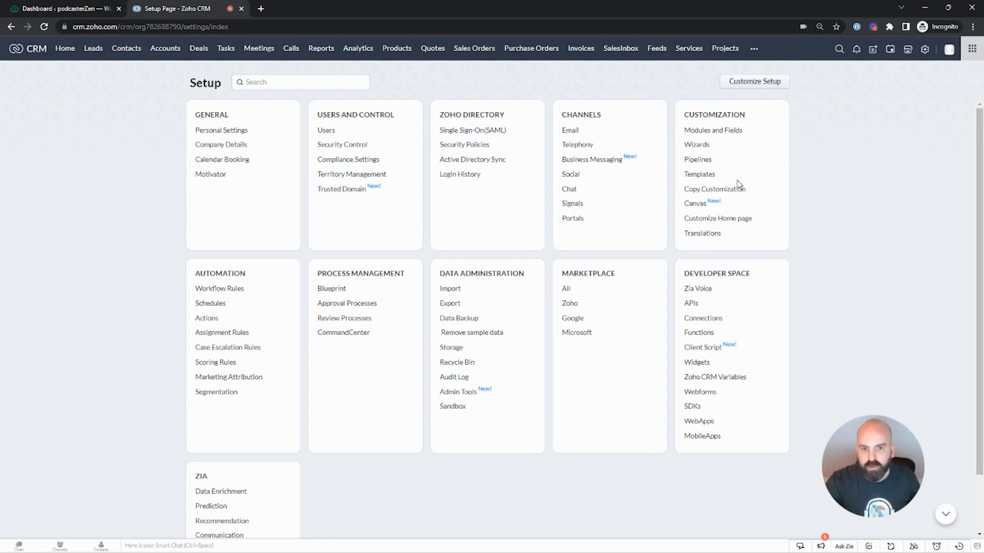
Start a new blank email template for the Leads module from the templates list.
click(699, 174)
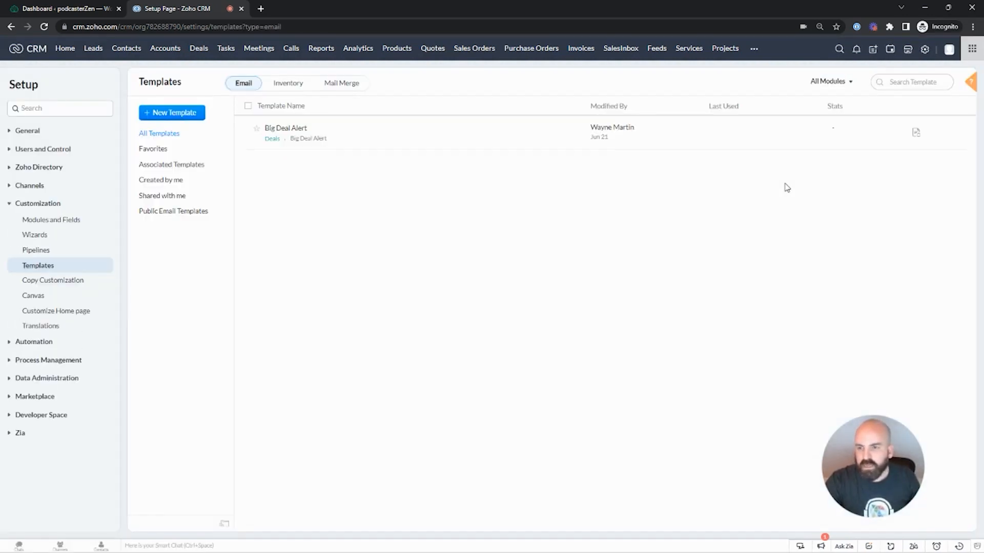
click(171, 112)
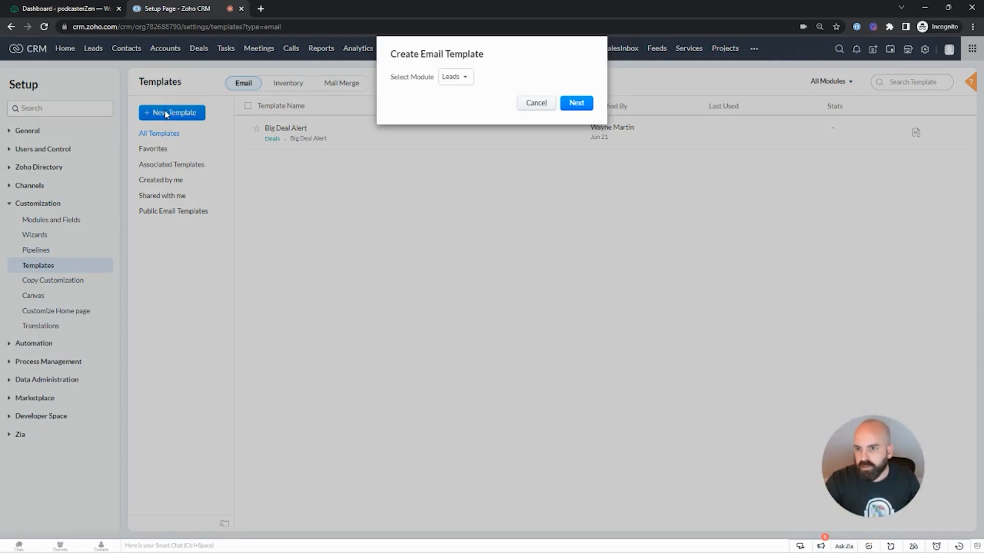
click(575, 103)
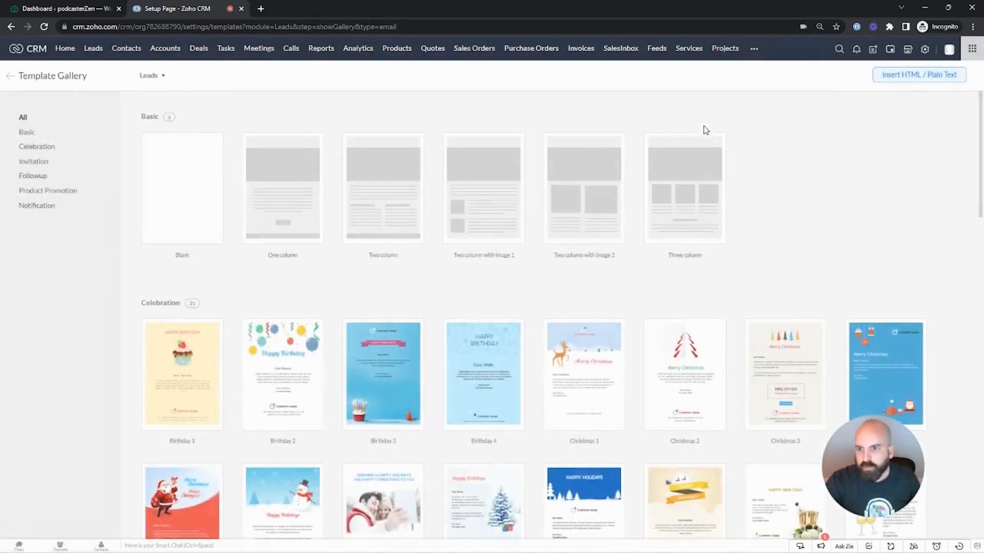
click(182, 188)
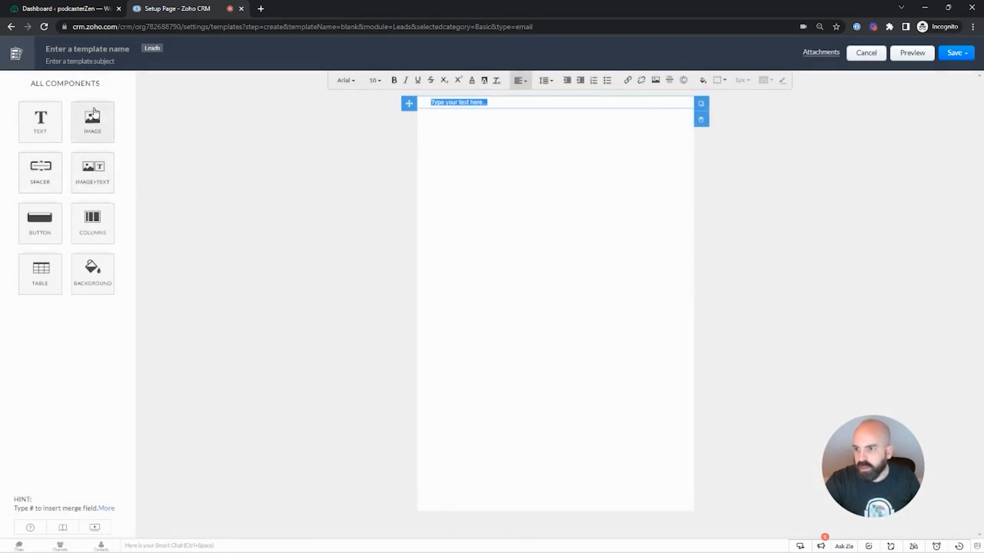
Add an image block set to load from a web address, then move to the WordPress dashboard.
click(92, 121)
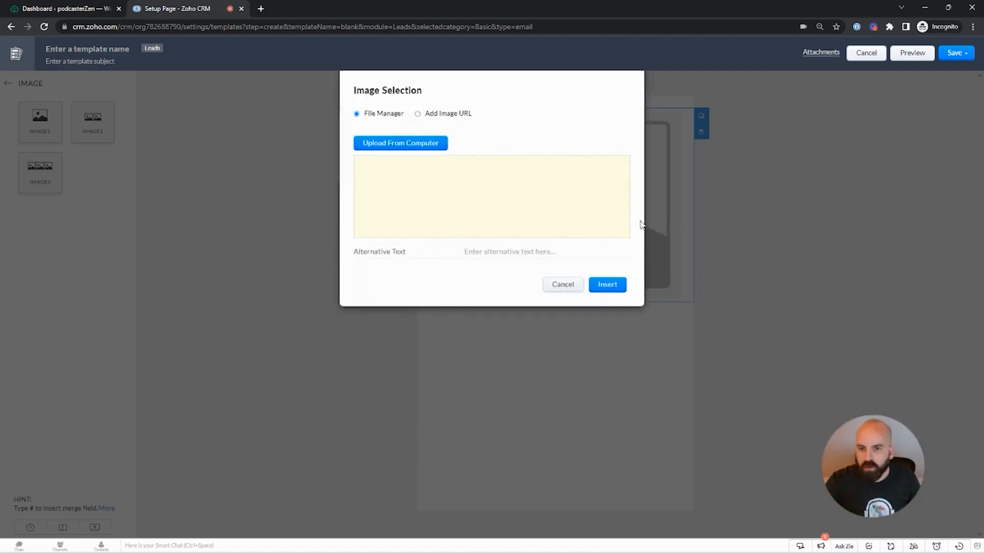
click(418, 113)
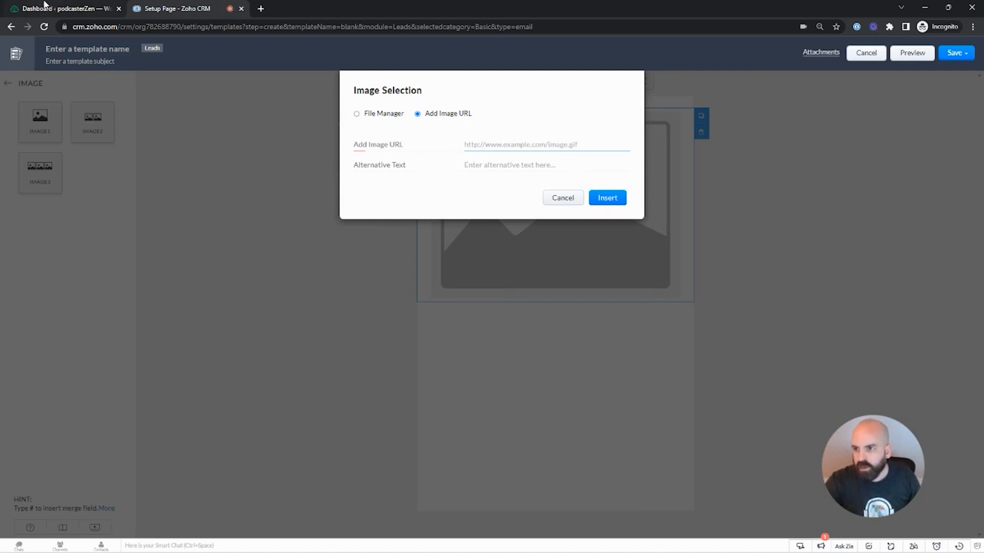
click(62, 8)
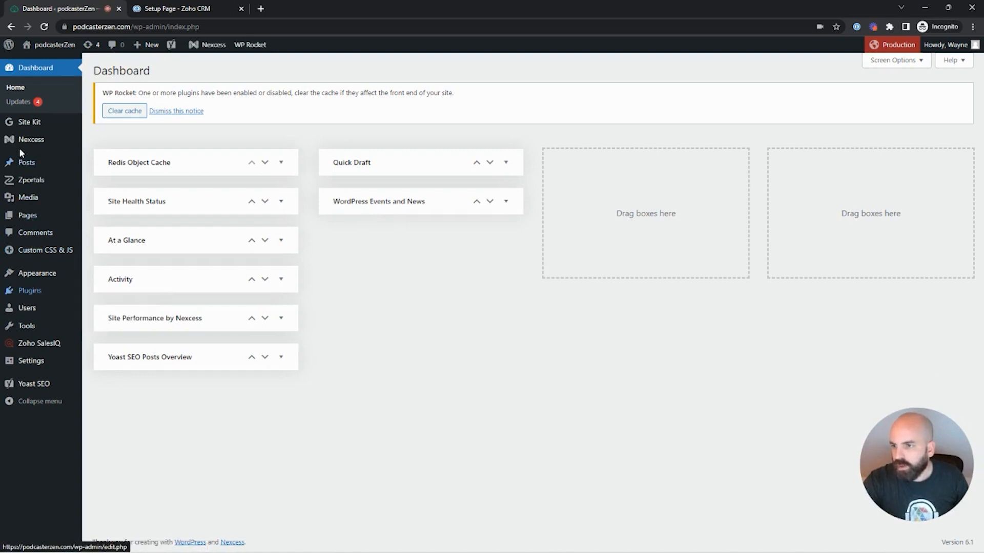
Check the first media library image's attachment details and file URL, then leave the details.
click(28, 197)
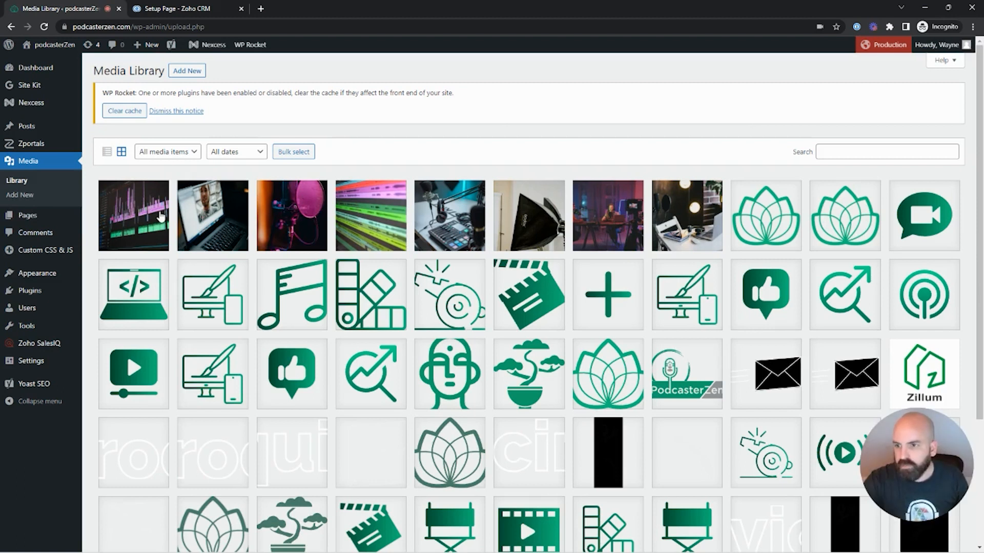
click(133, 215)
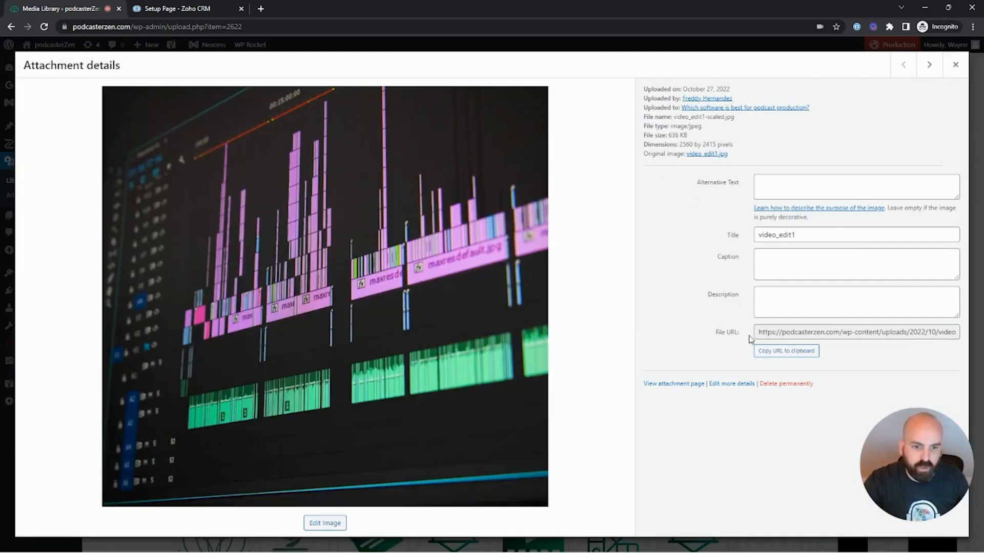
click(182, 8)
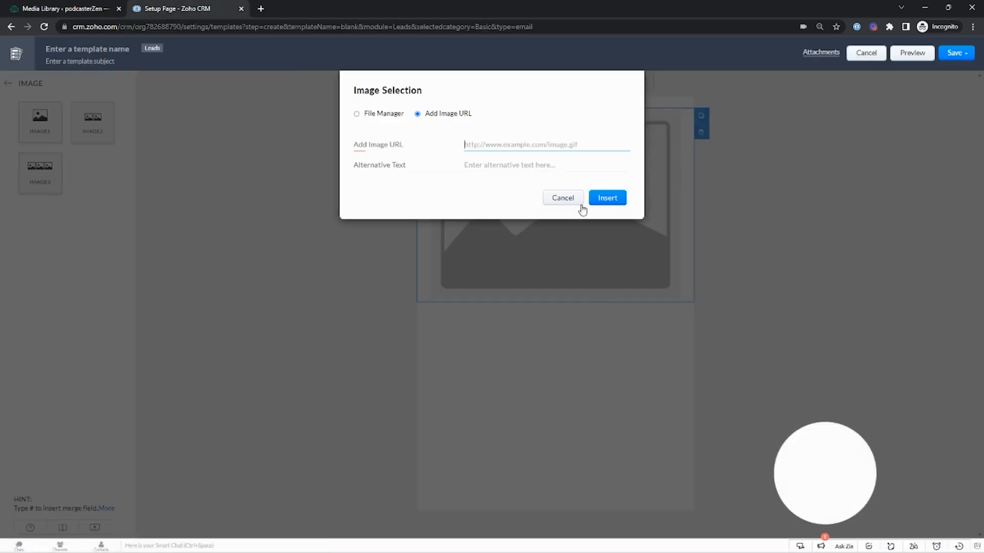
click(59, 8)
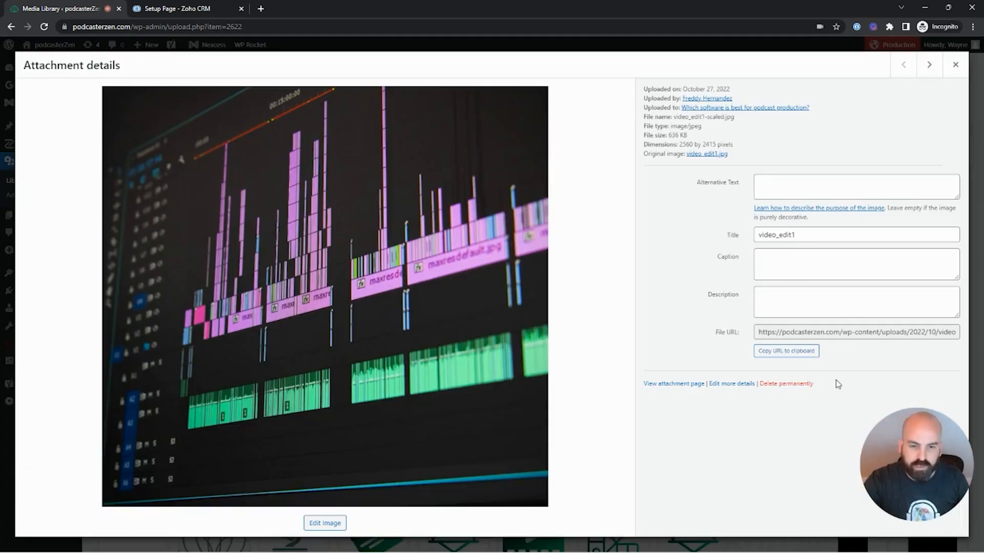
click(954, 64)
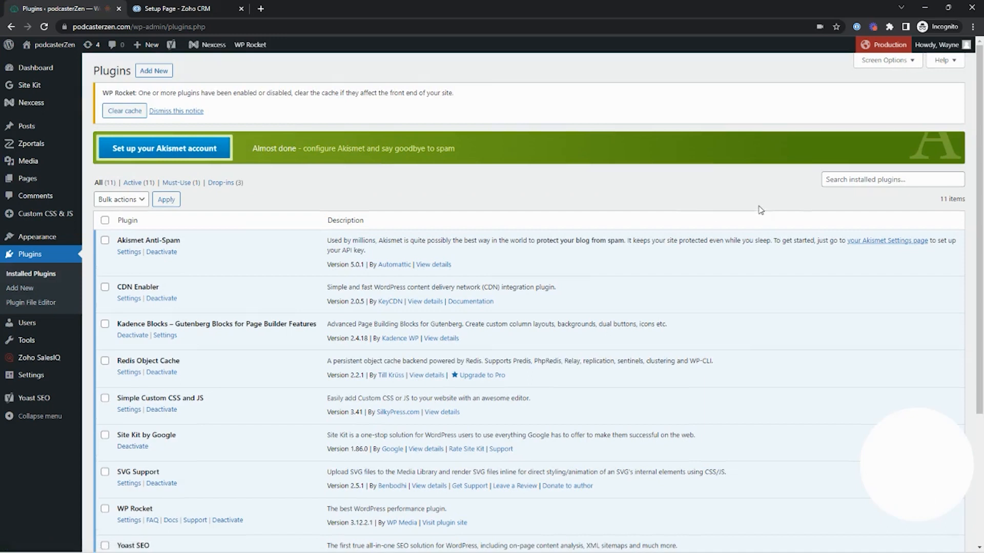
Search the plugins for 'media replace'.
click(893, 180)
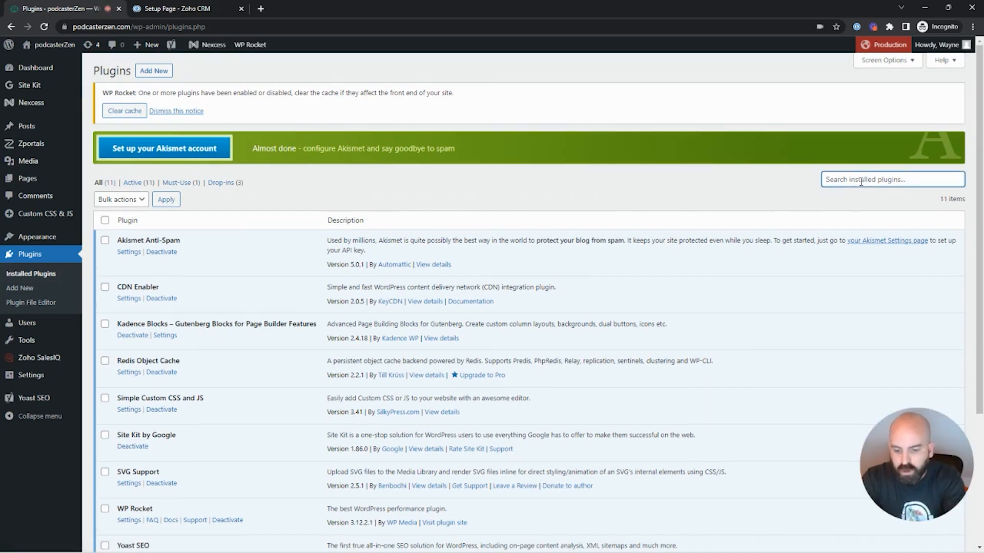
text(media reph)
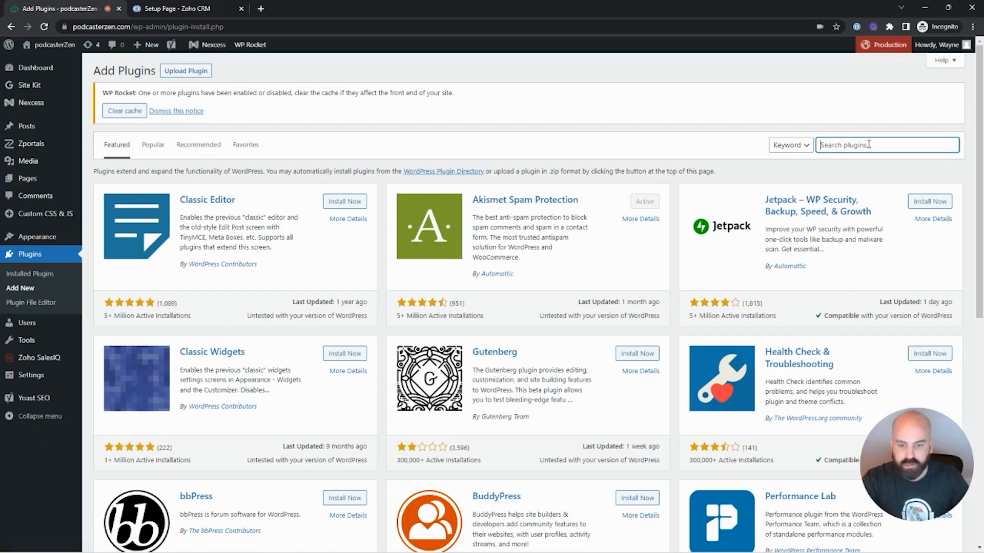
text(media replace)
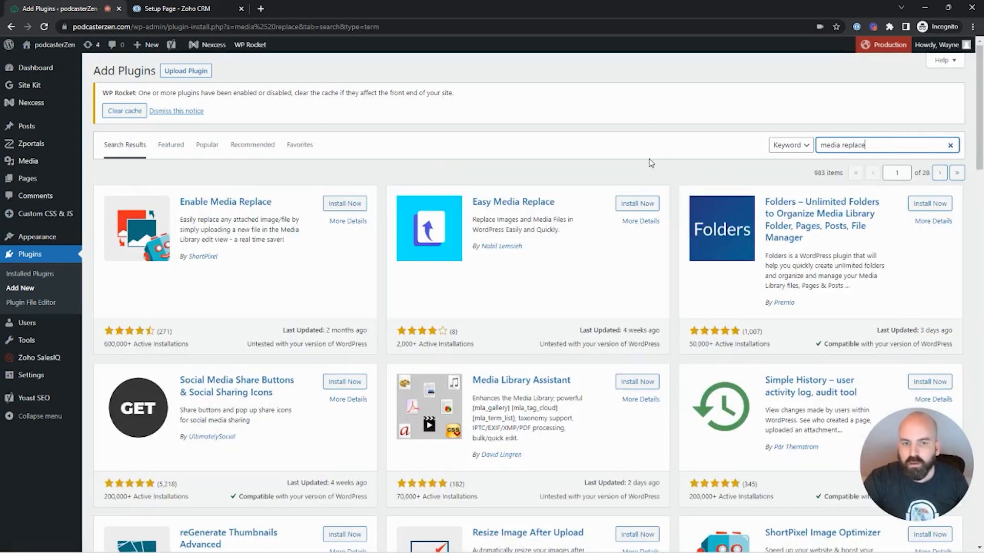
mouse_move(421, 269)
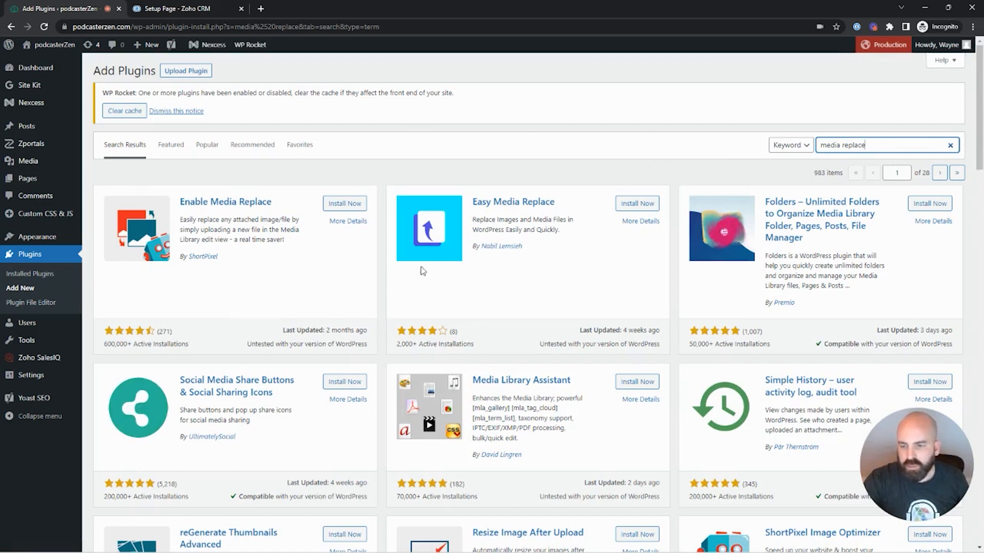
mouse_move(401, 267)
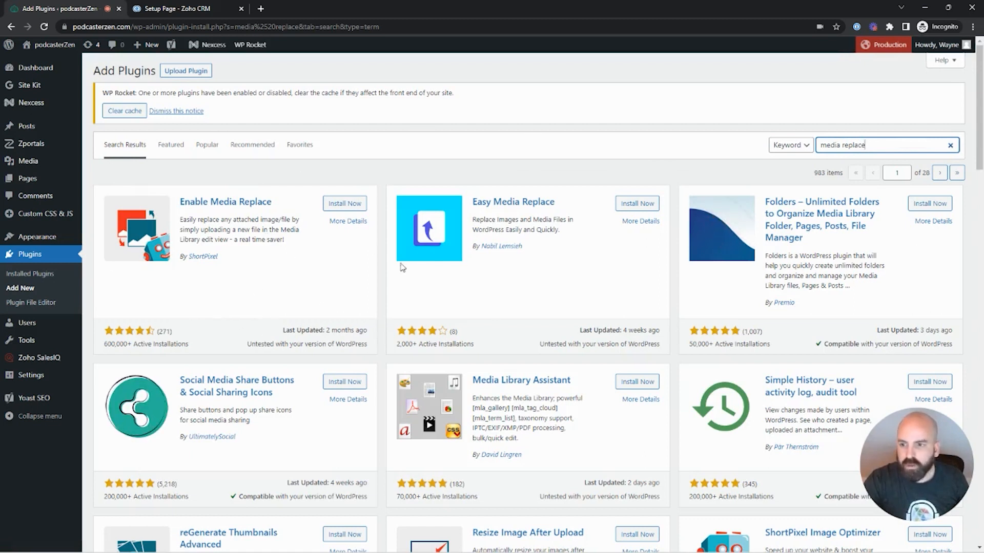
mouse_move(280, 311)
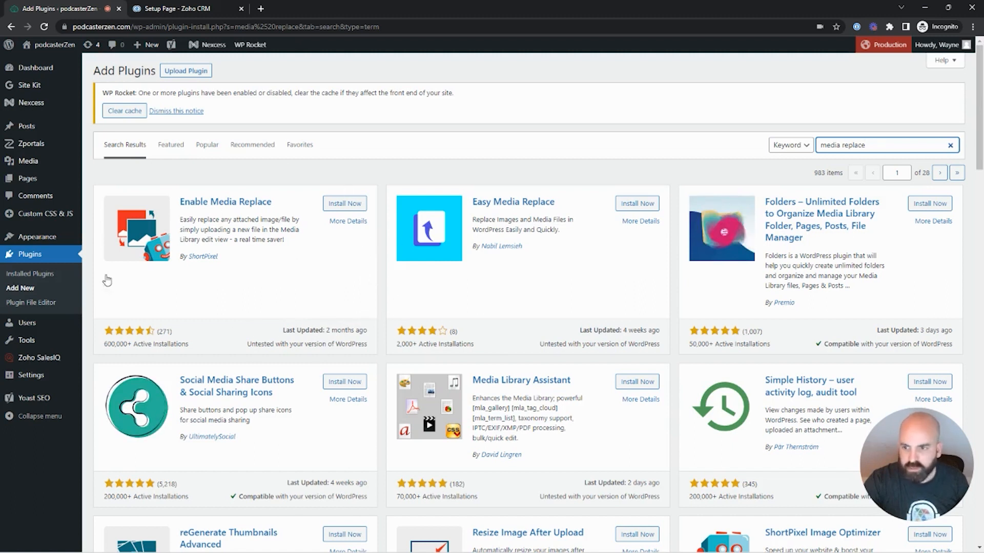
mouse_move(353, 264)
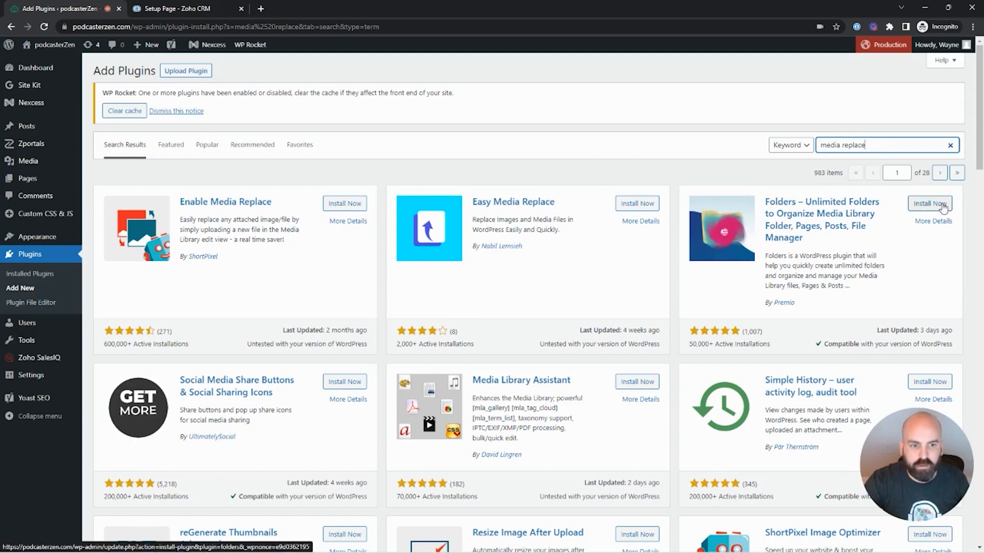
Install and activate the Folders plugin.
click(931, 203)
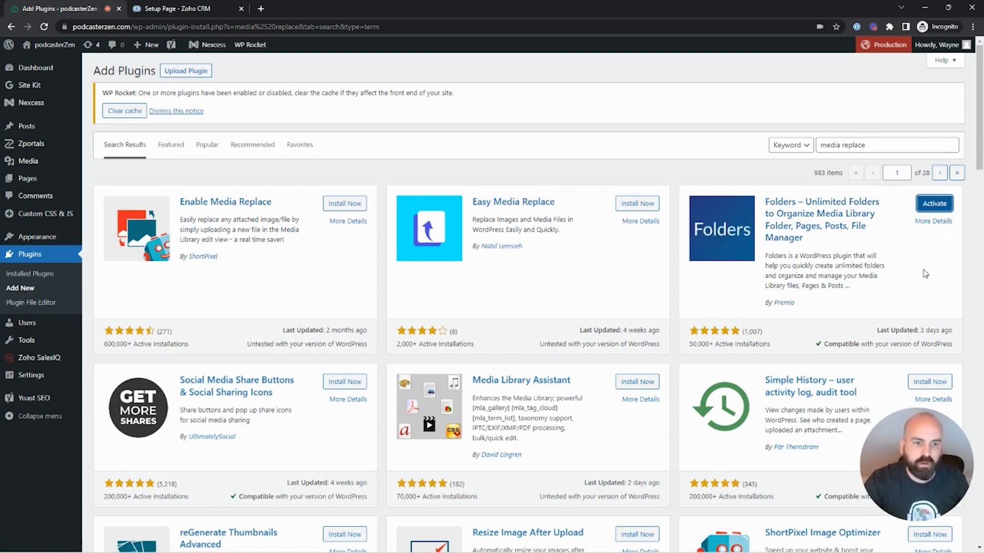
click(934, 203)
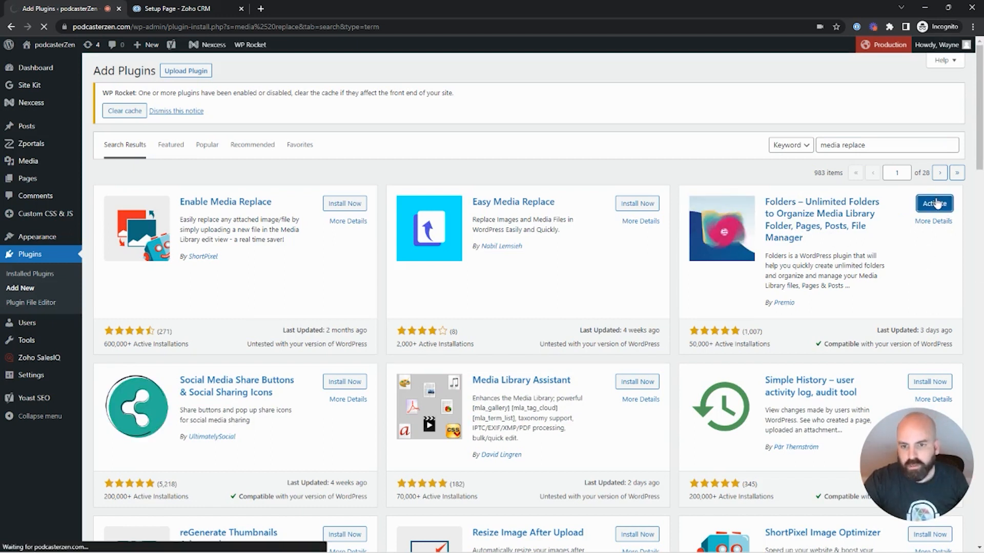
click(934, 203)
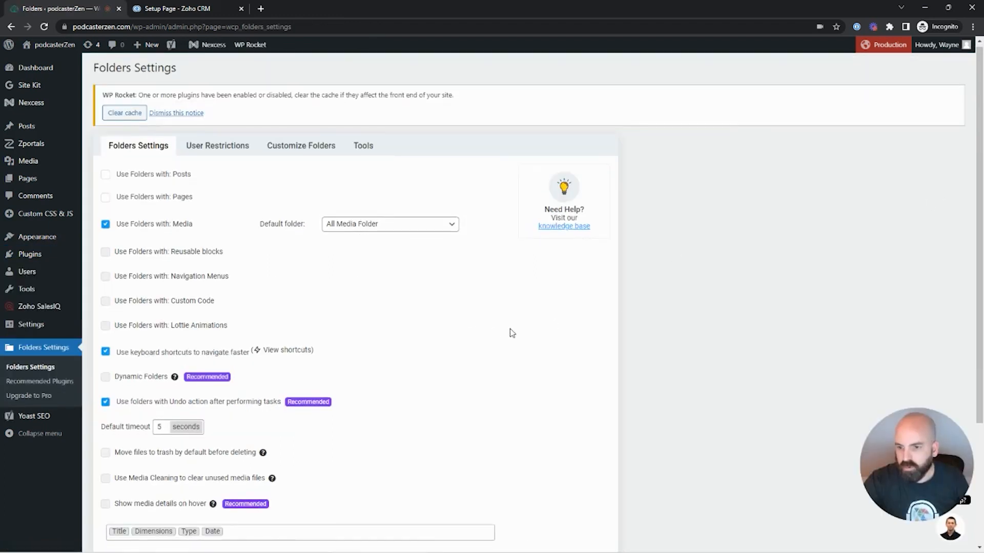
Toggle folders for Pages on and back off, keep Replace Media enabled, and save the Folders settings.
scroll(down, 3)
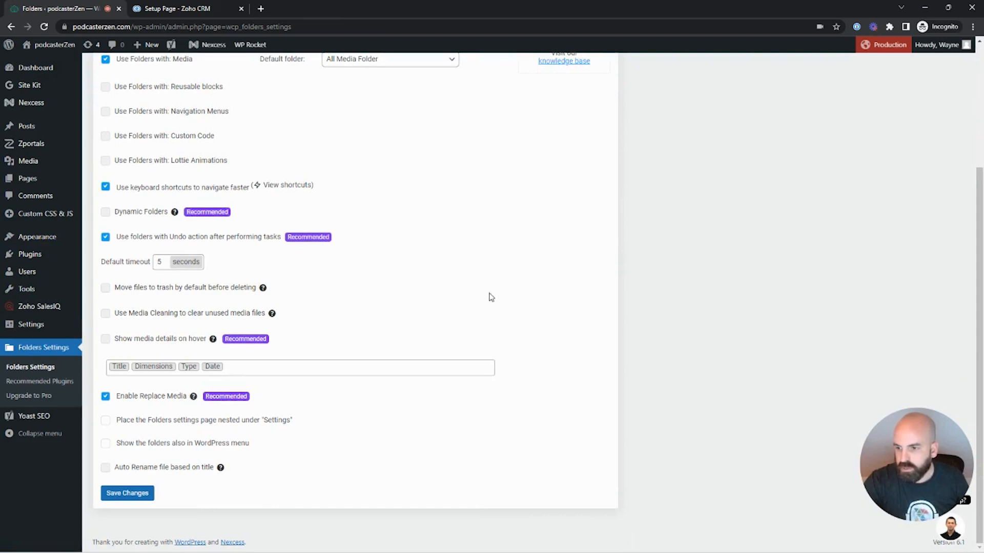
mouse_move(194, 399)
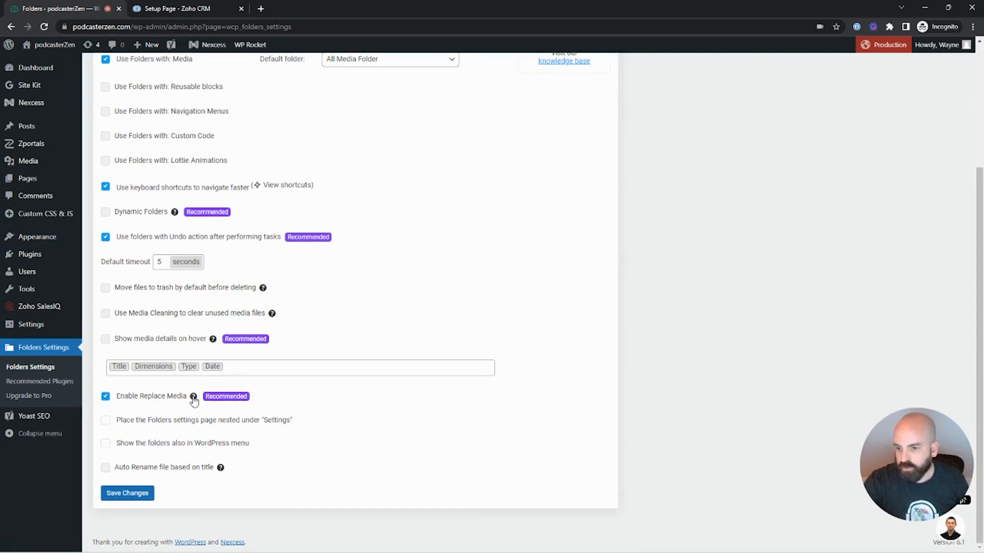
scroll(up, 3)
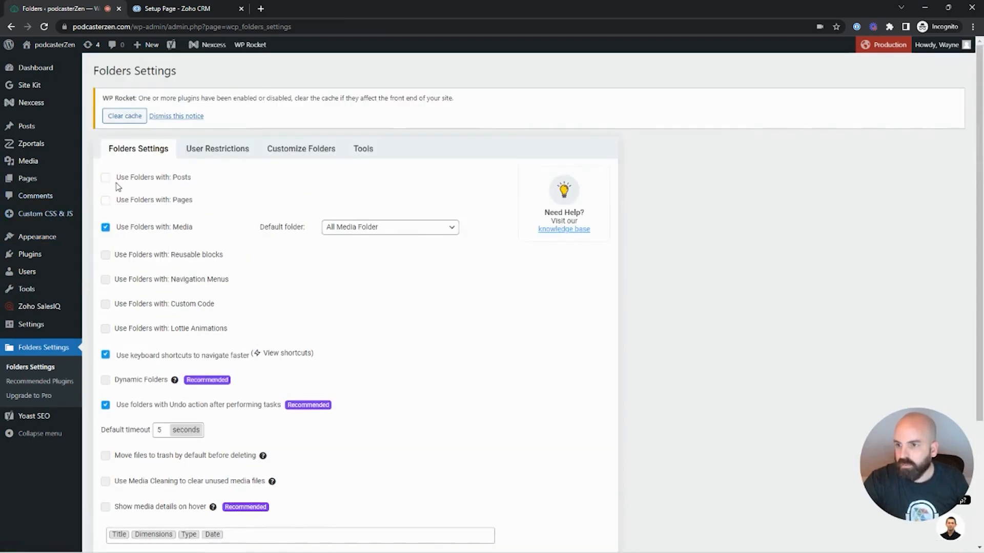
mouse_move(105, 204)
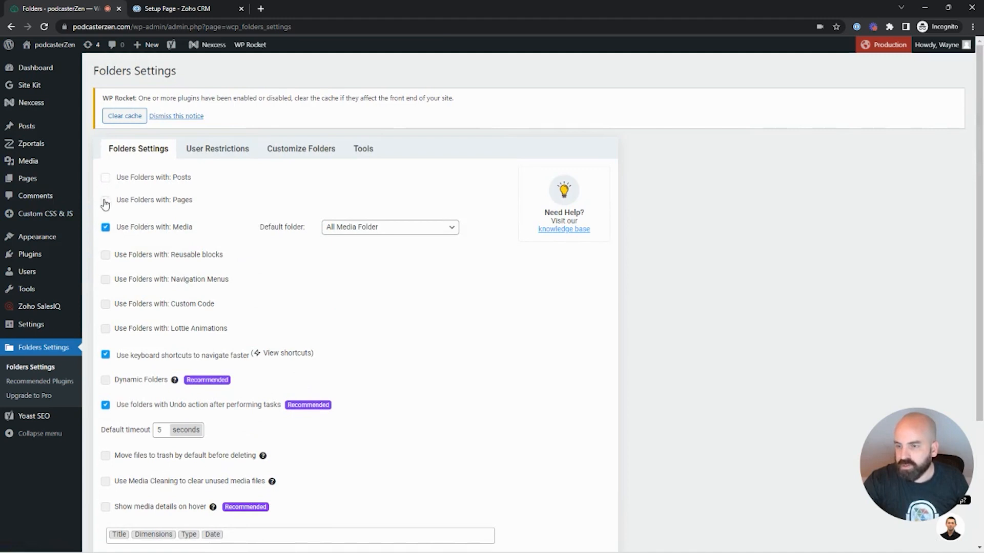
click(105, 203)
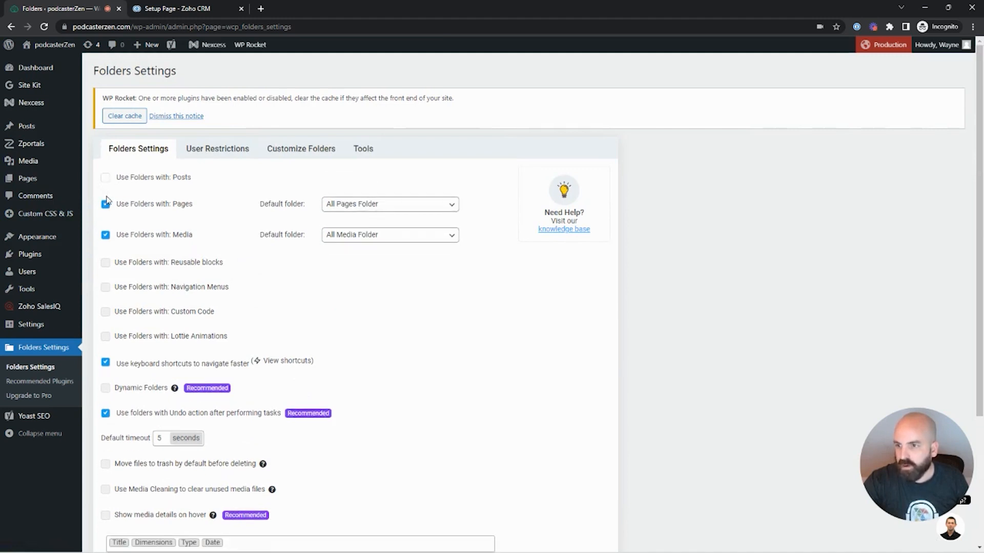
click(106, 203)
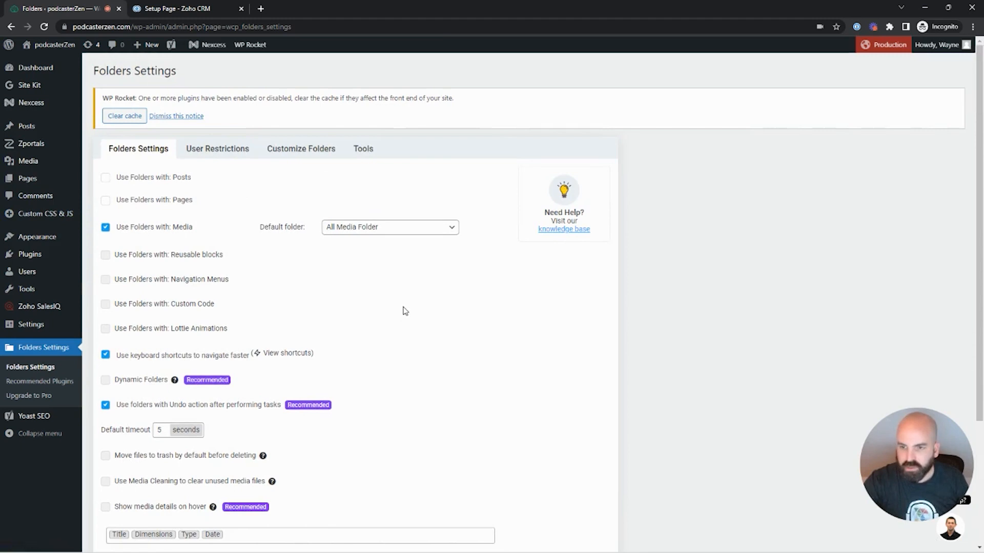
scroll(down, 3)
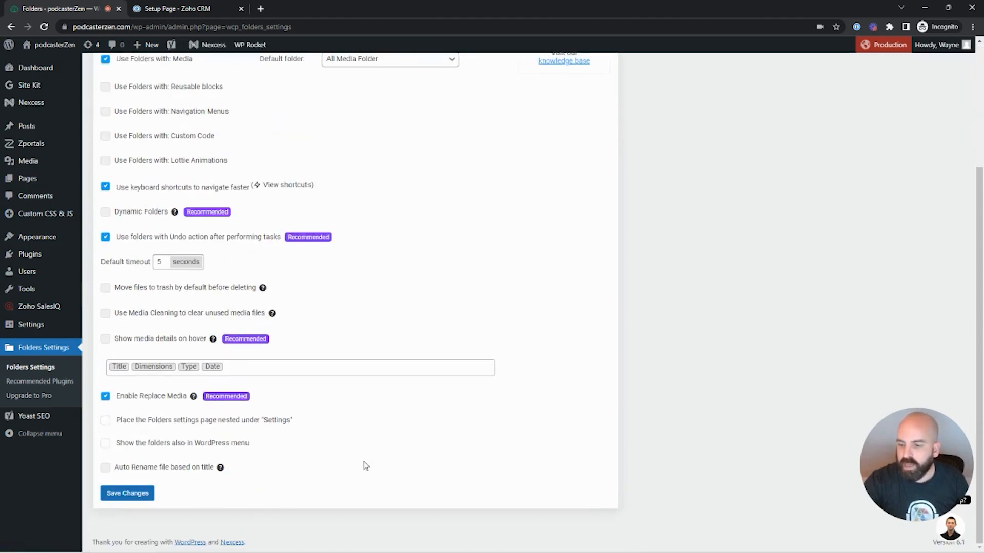
scroll(up, 3)
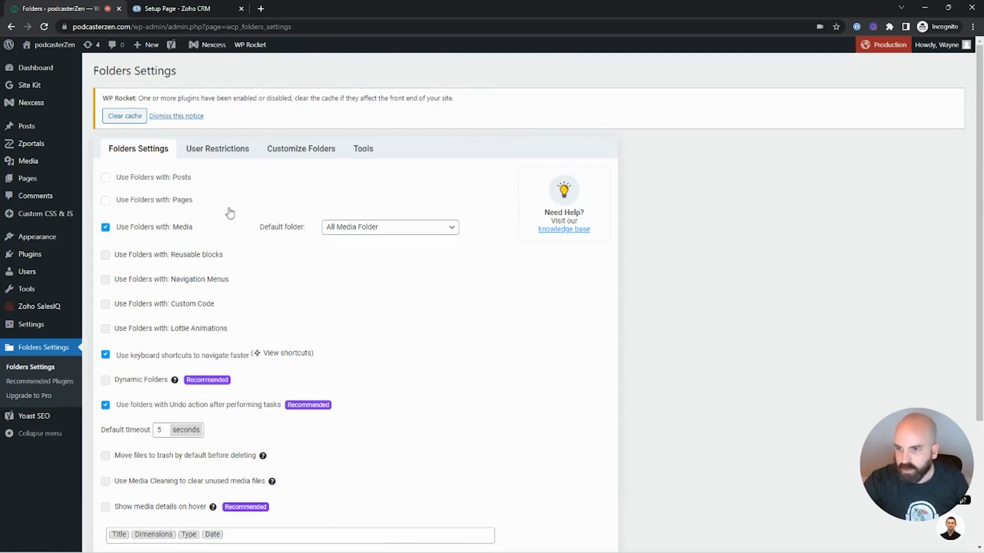
click(127, 493)
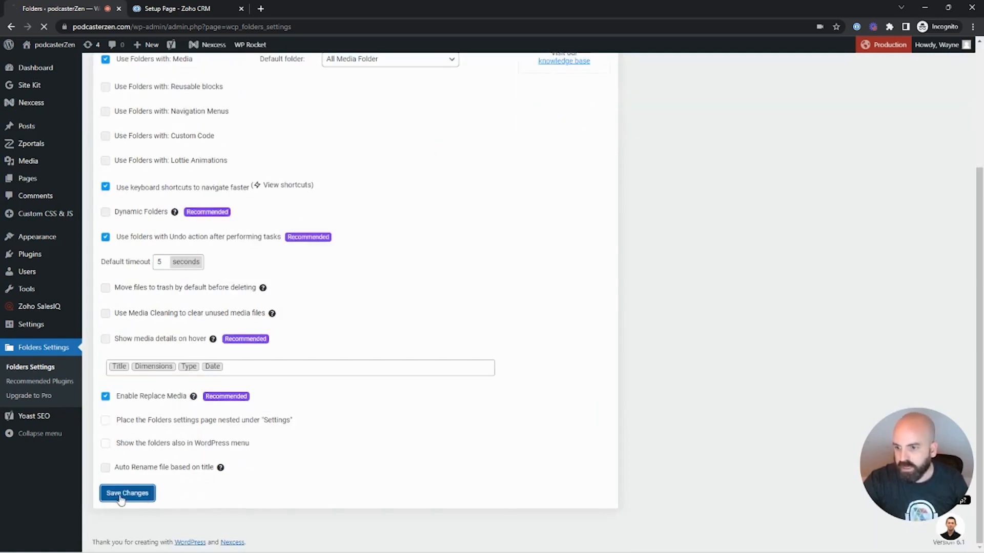
click(127, 493)
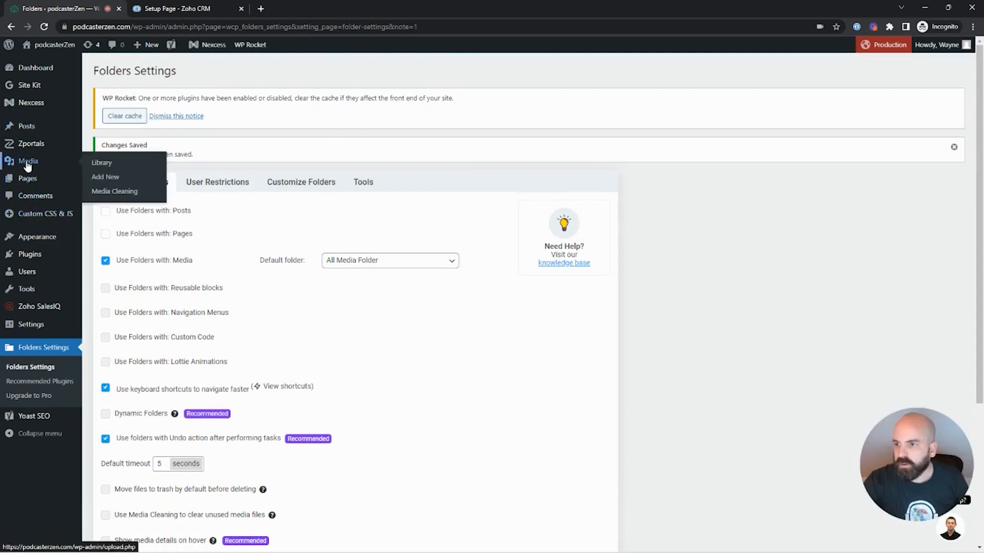
Upload the Zen Logo Green file to the WordPress media library.
click(101, 162)
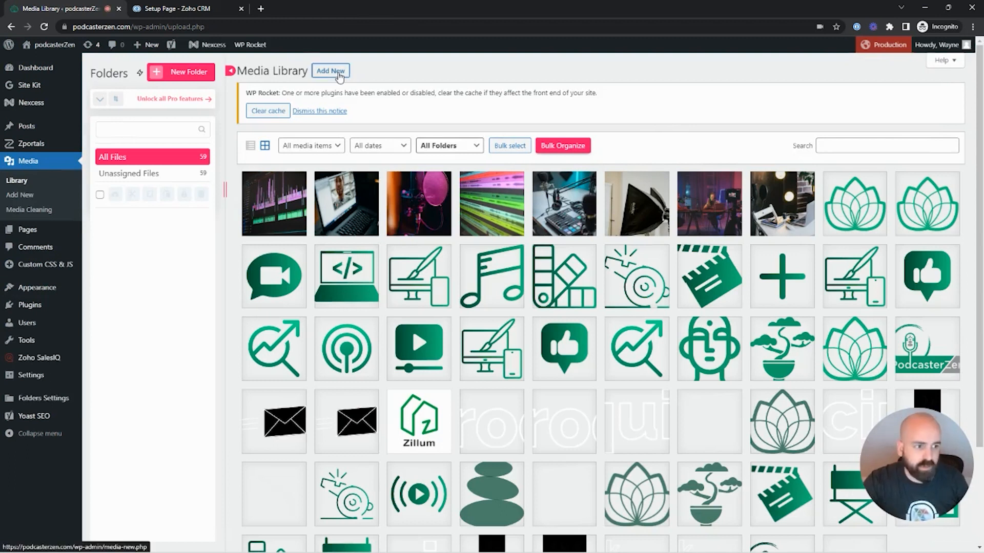
click(330, 71)
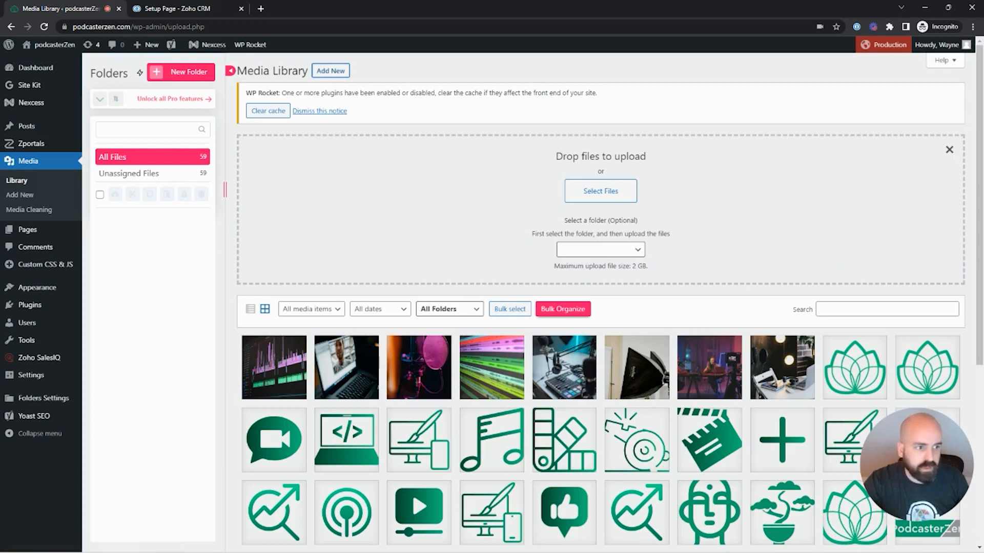
click(599, 191)
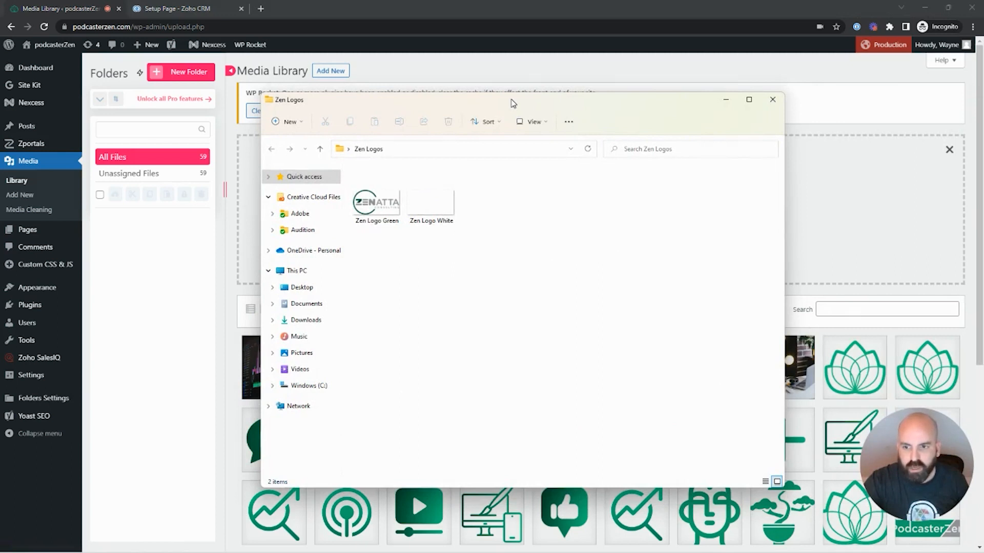
click(772, 100)
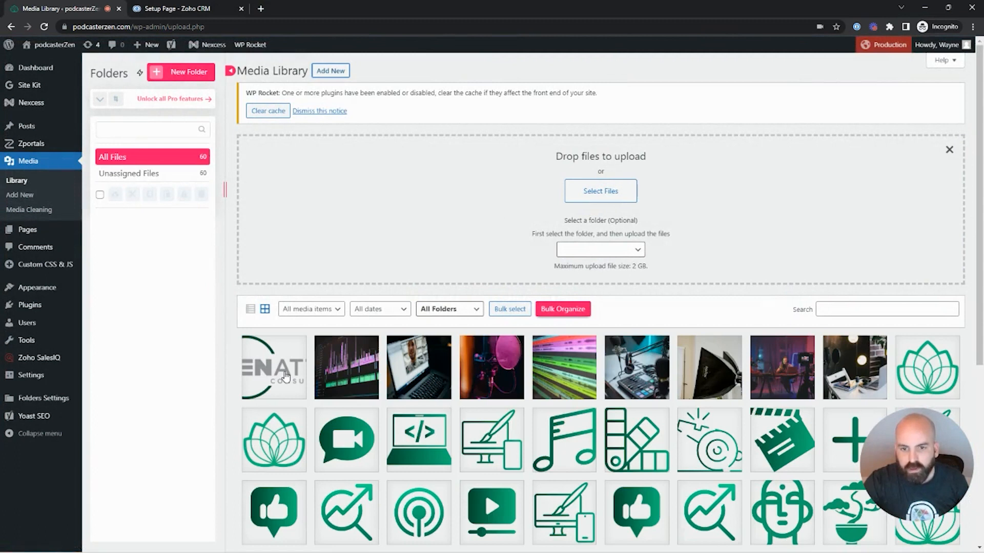
Copy the uploaded green logo's file URL and bring it back to Zoho CRM.
click(272, 367)
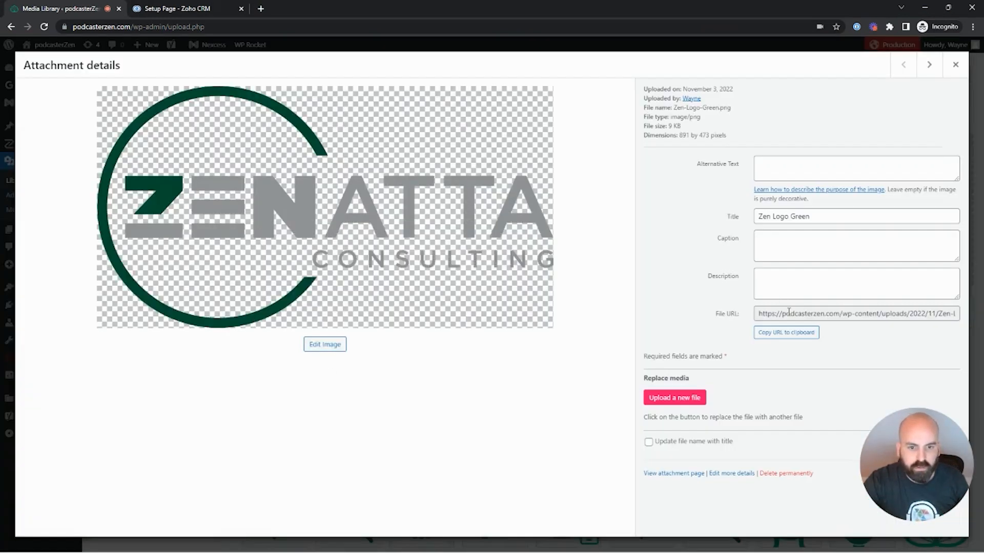
click(786, 332)
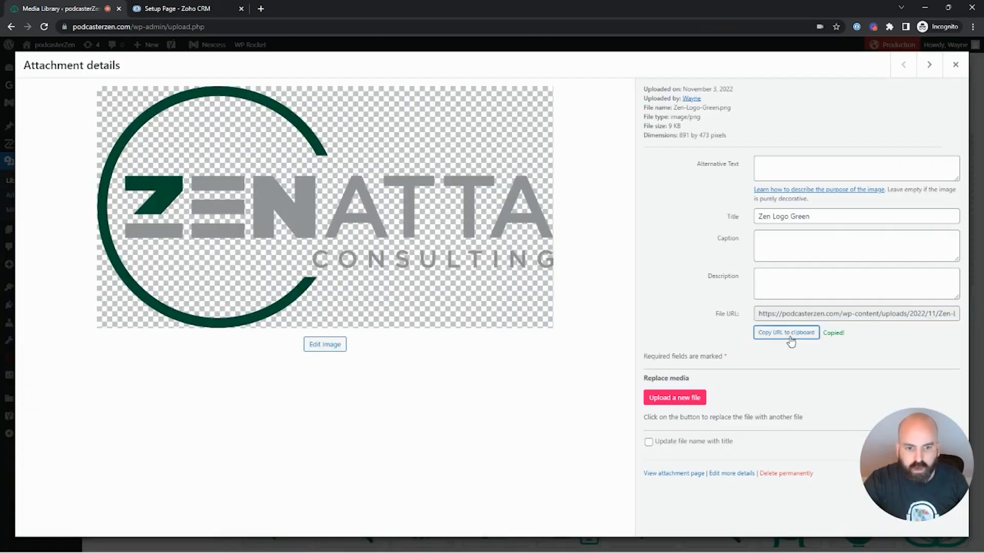
click(182, 8)
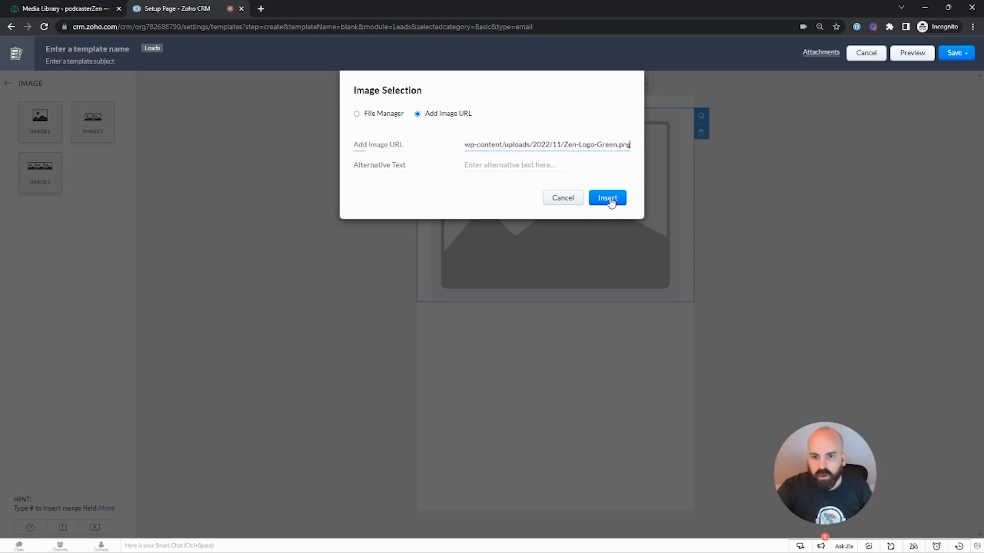
Insert the green Zenatta logo from the pasted URL, then return to WordPress.
click(607, 197)
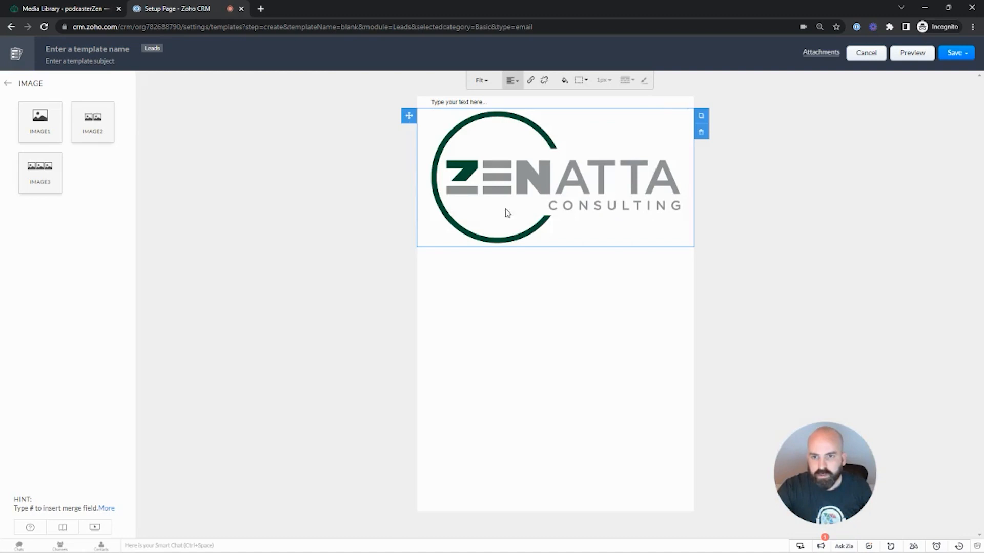
mouse_move(625, 140)
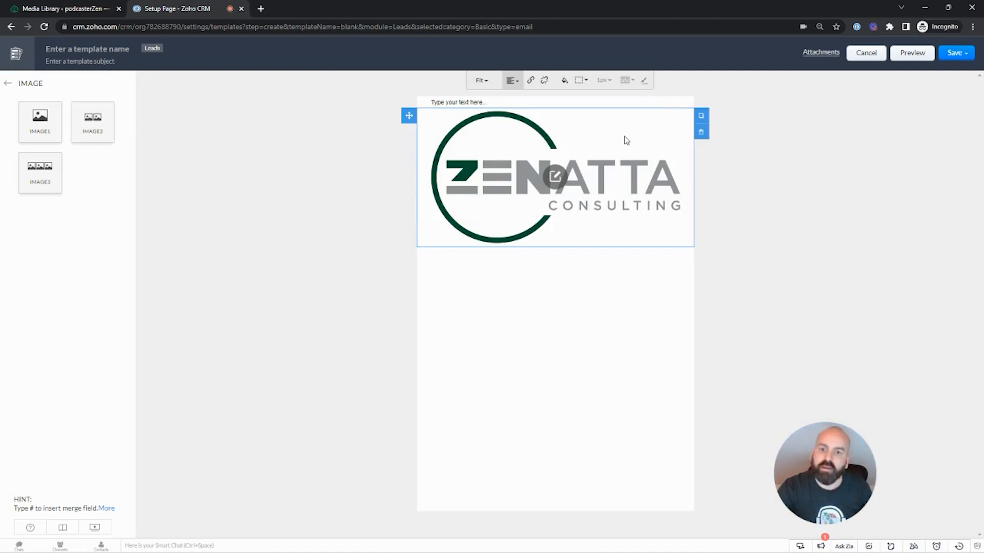
mouse_move(735, 209)
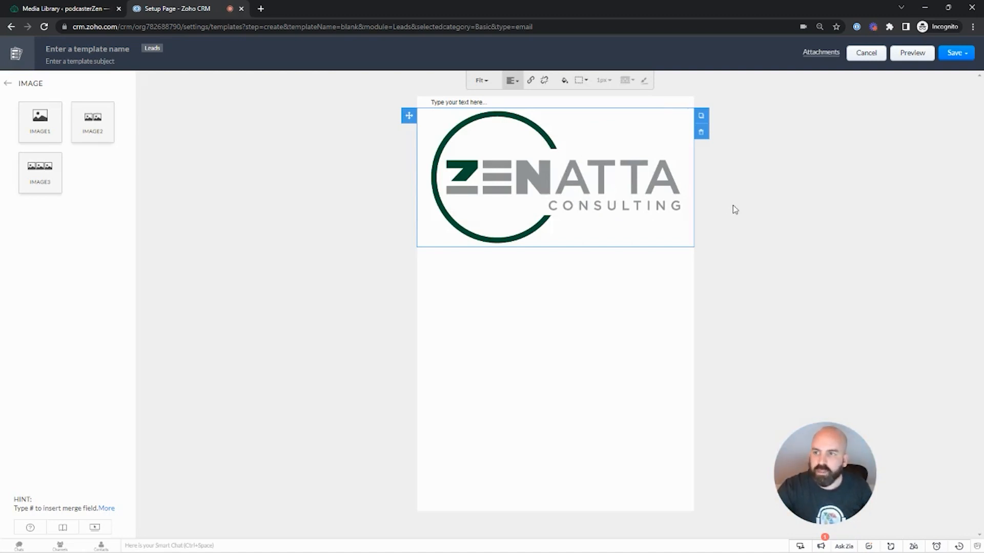
click(62, 8)
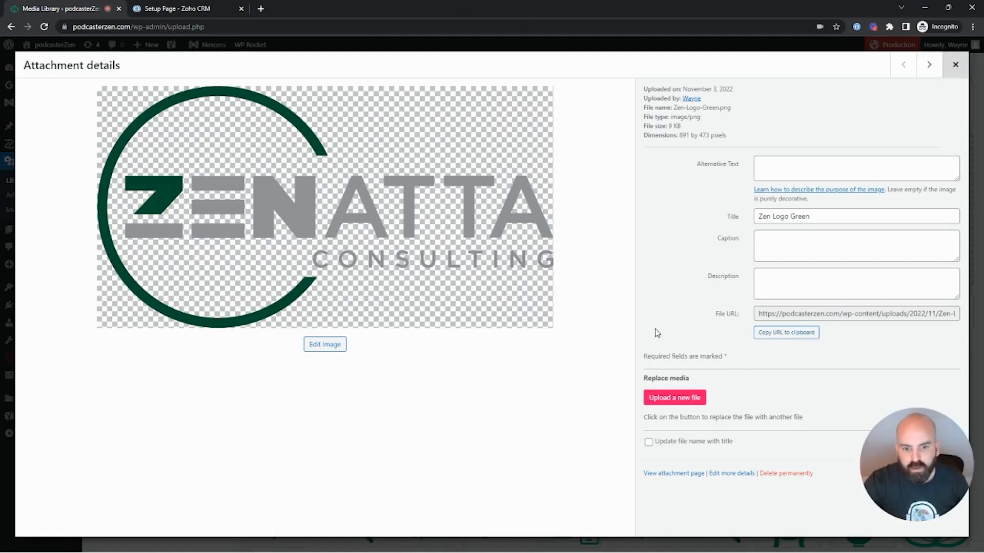
mouse_move(674, 398)
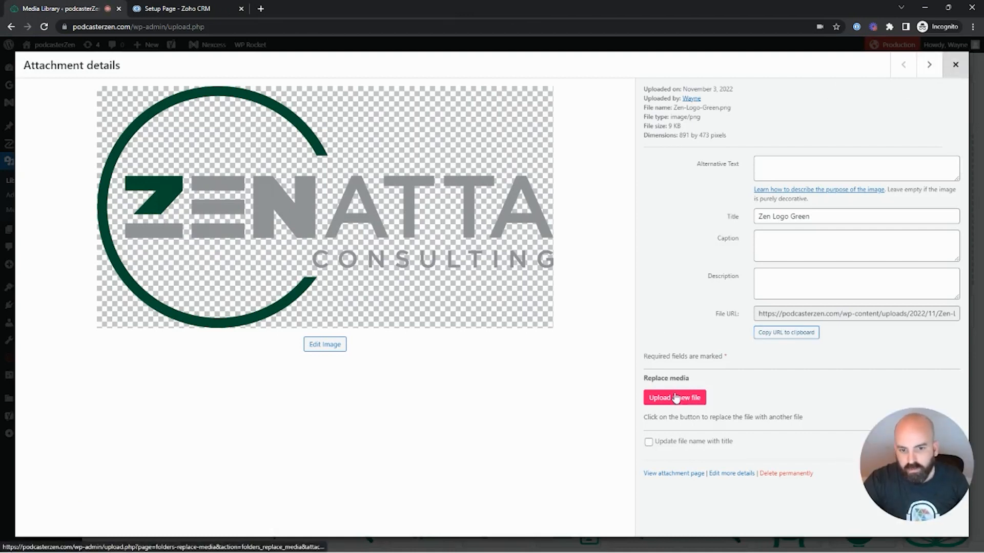
mouse_move(667, 392)
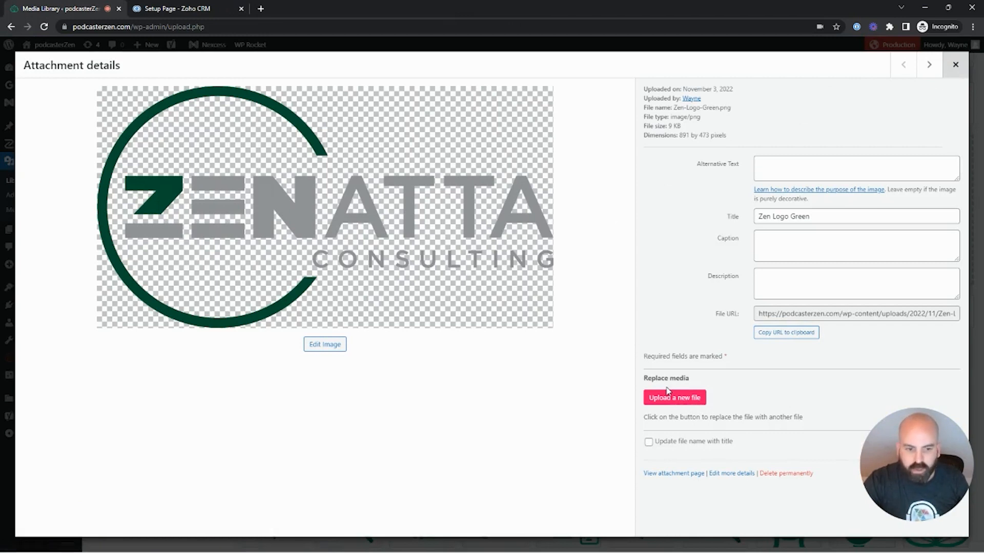
mouse_move(677, 387)
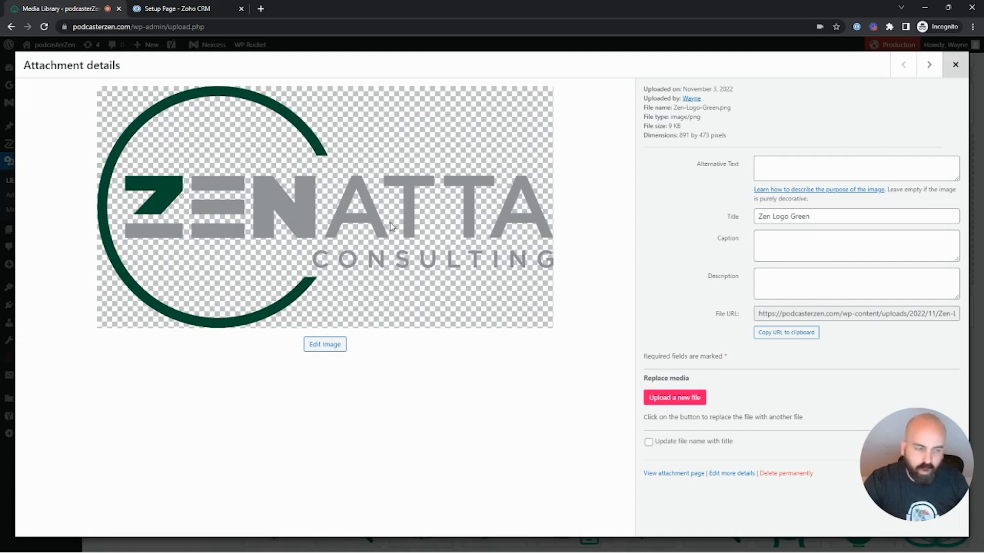
mouse_move(438, 269)
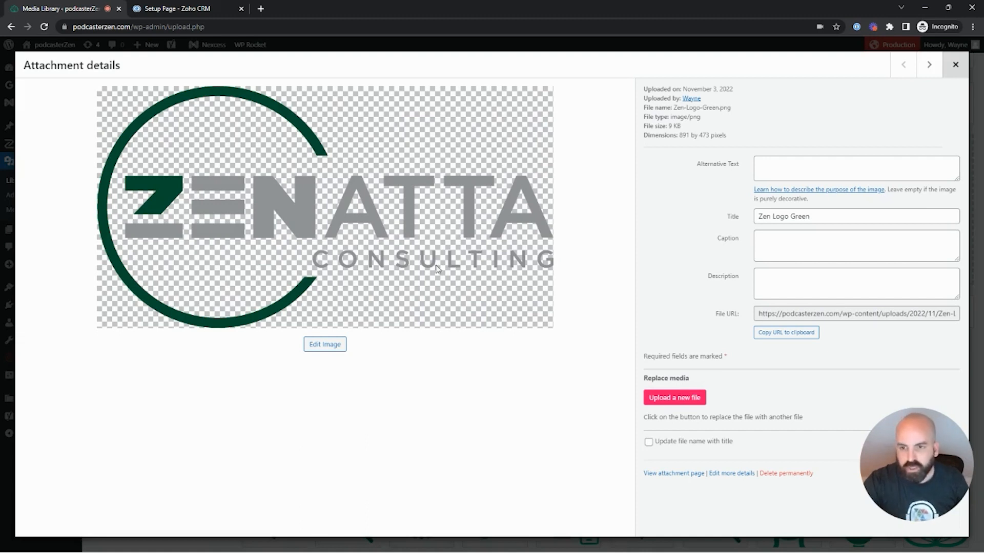
mouse_move(103, 222)
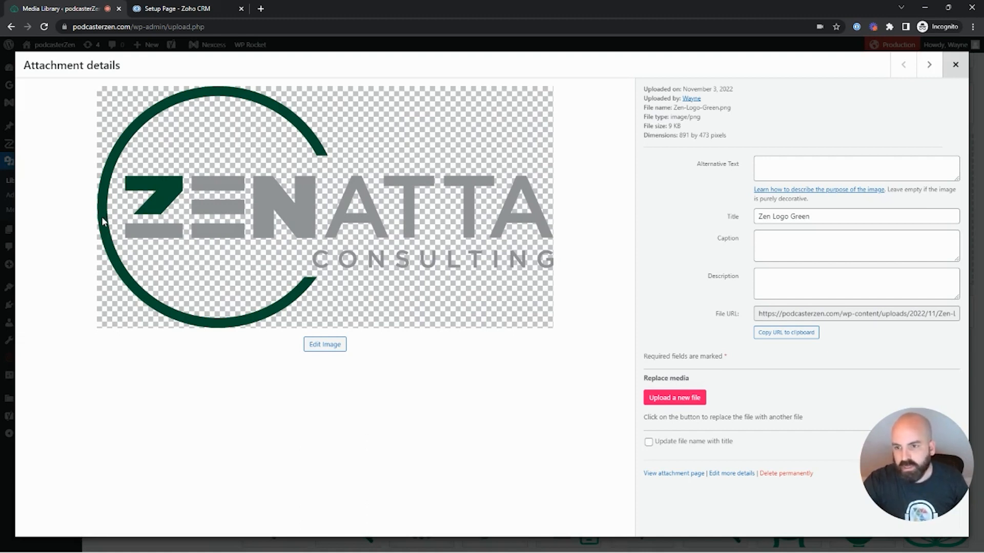
mouse_move(445, 245)
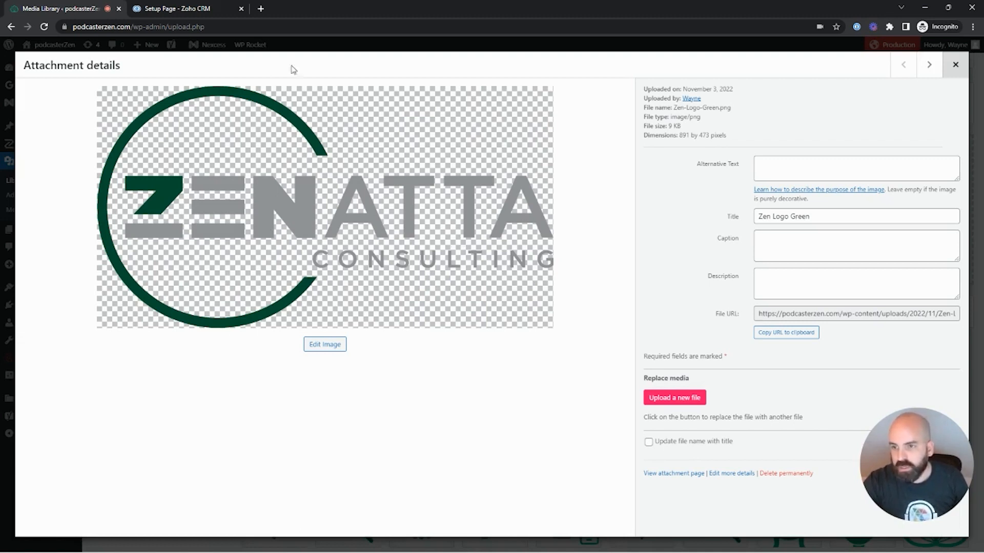
mouse_move(681, 410)
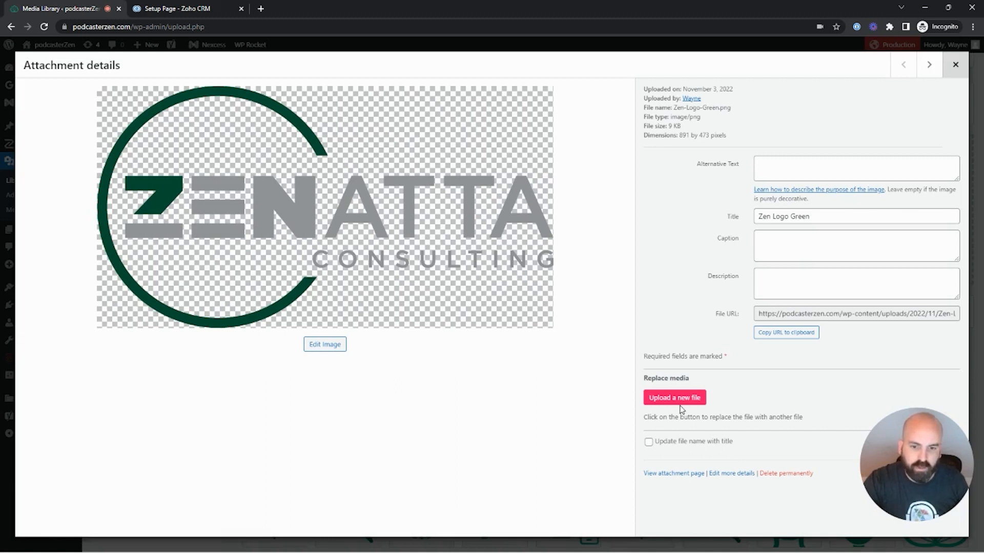
Start Replace Media's 'Upload a new file' for Zen-Logo-Green.png.
click(674, 398)
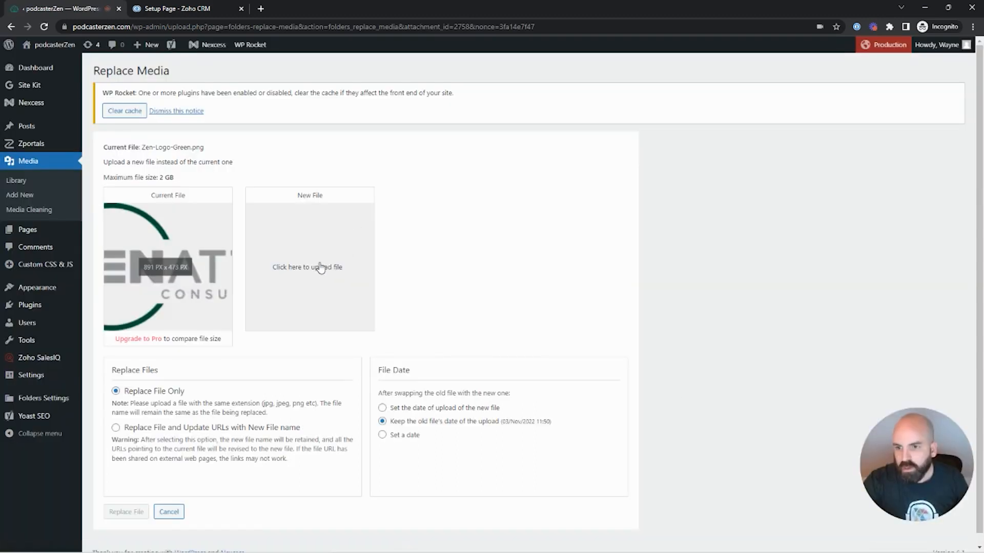
Load Zen Logo White from Desktop > Zen Logos as the replacement file.
click(308, 267)
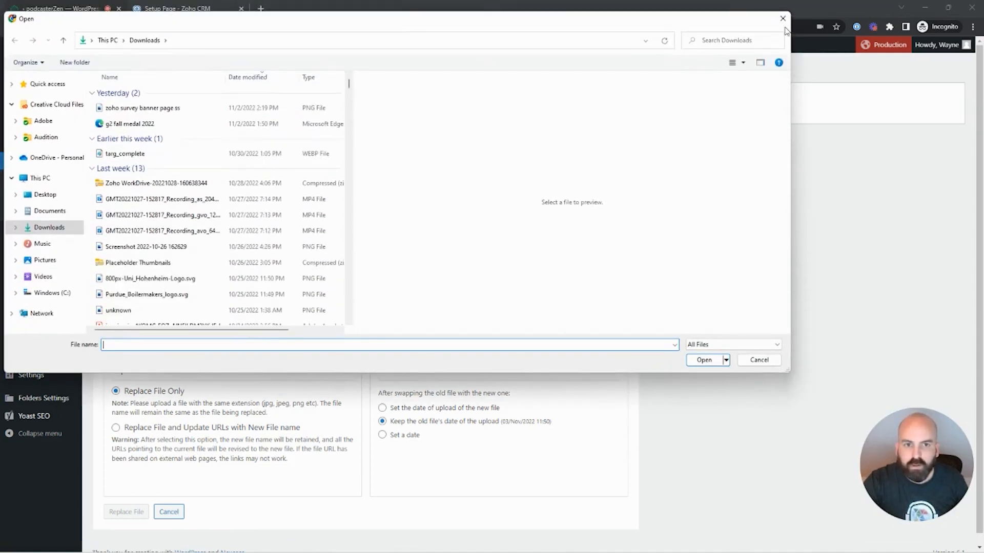
click(44, 195)
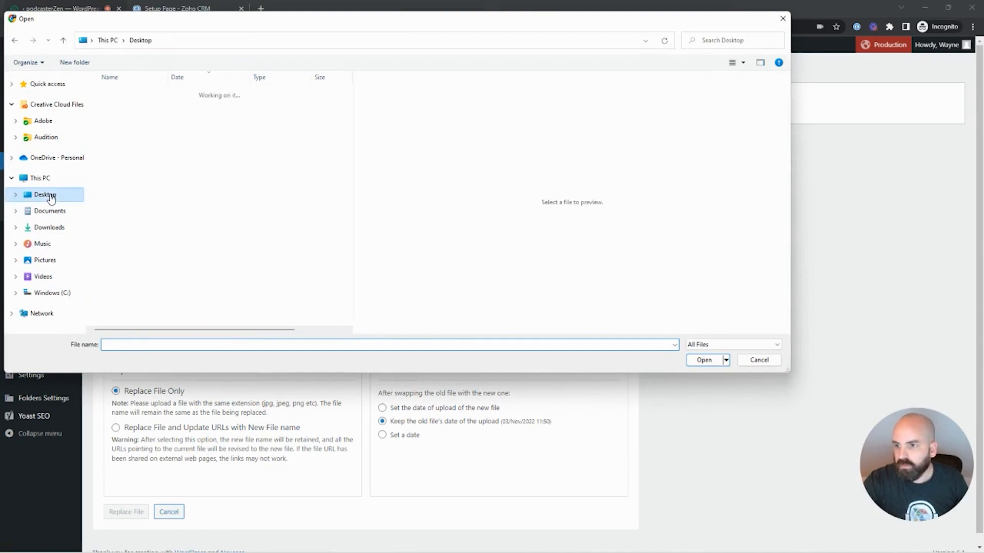
click(44, 194)
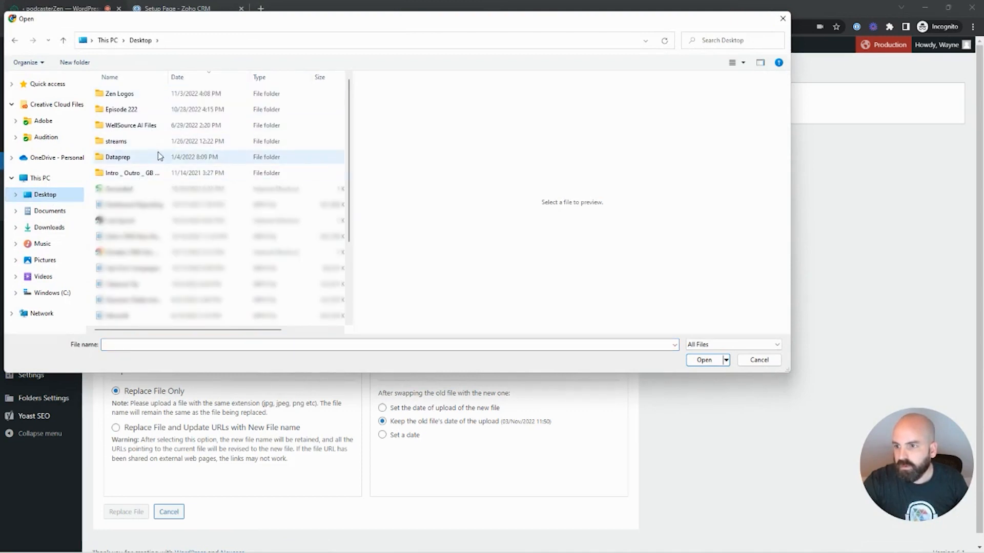
double_click(118, 94)
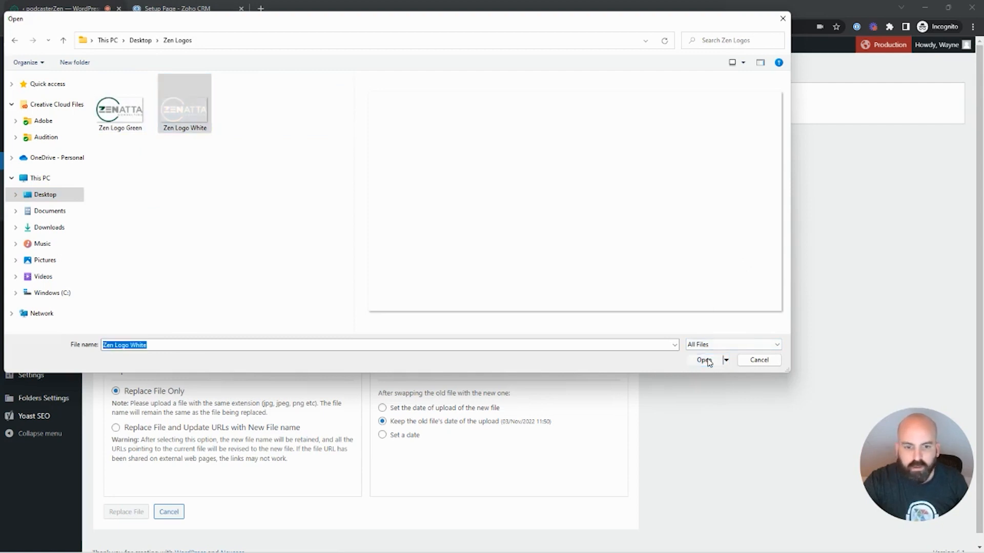
click(703, 360)
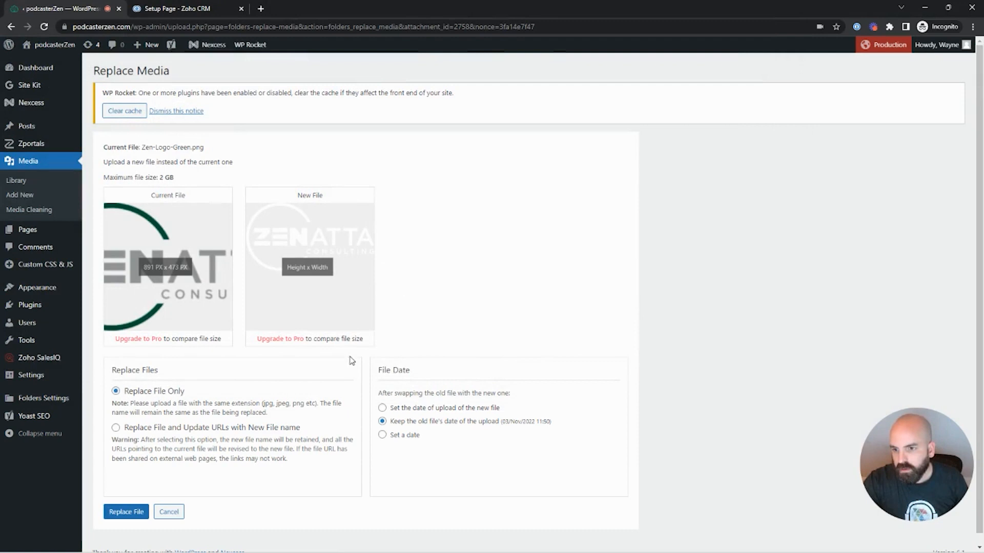
mouse_move(326, 289)
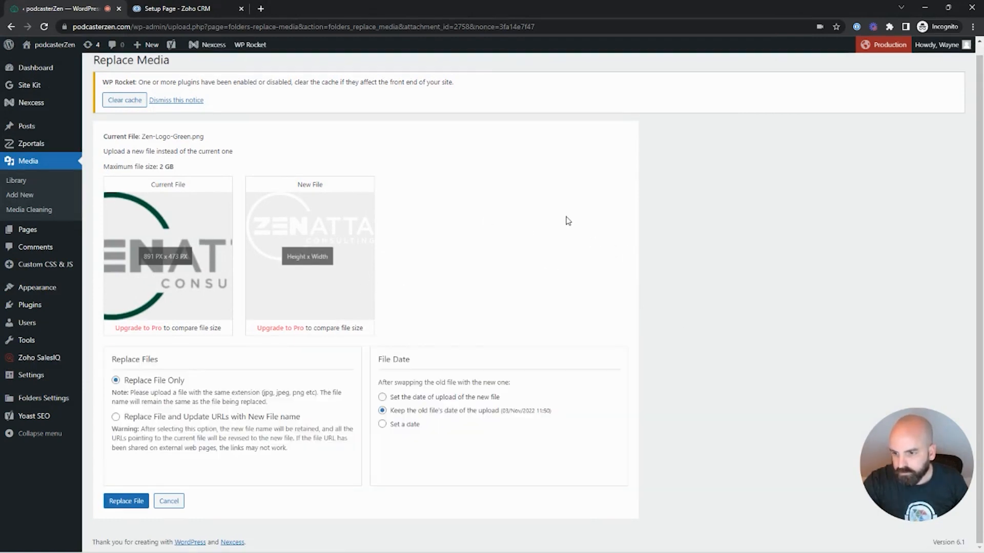
mouse_move(766, 270)
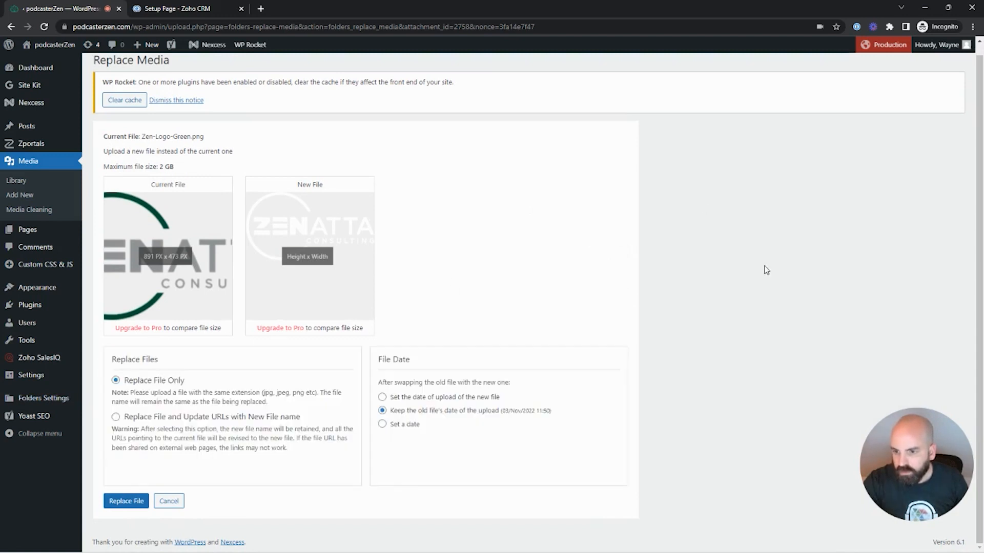
mouse_move(590, 195)
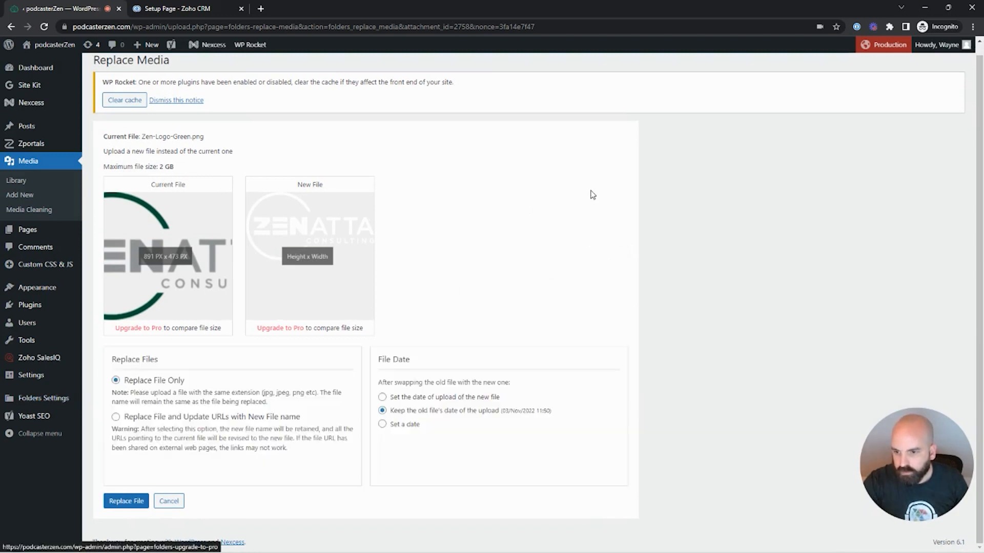
mouse_move(244, 522)
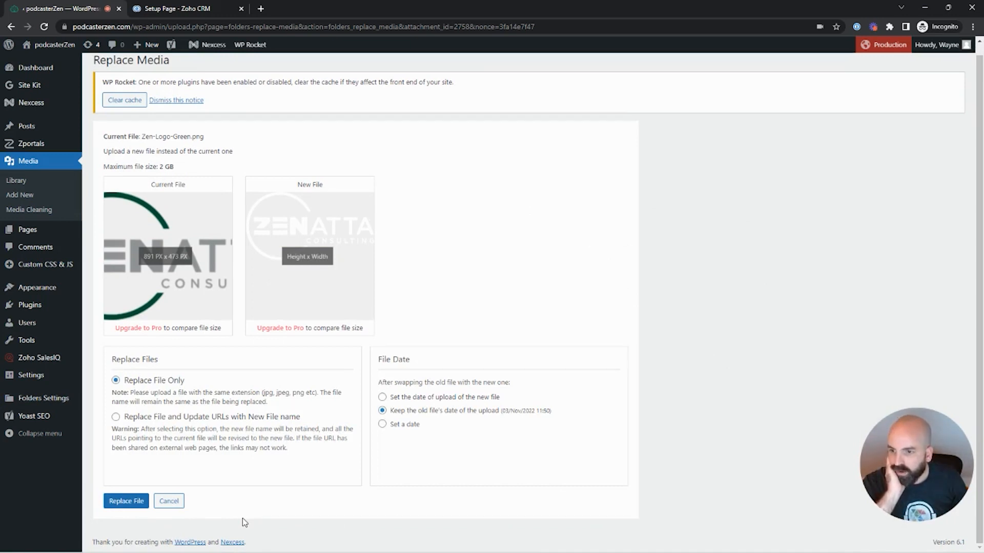
mouse_move(237, 521)
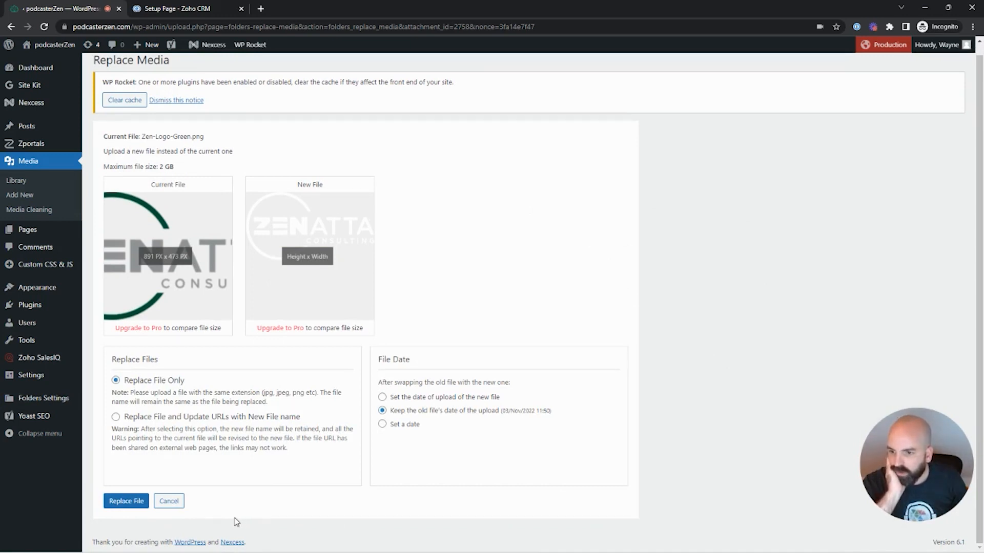
mouse_move(252, 511)
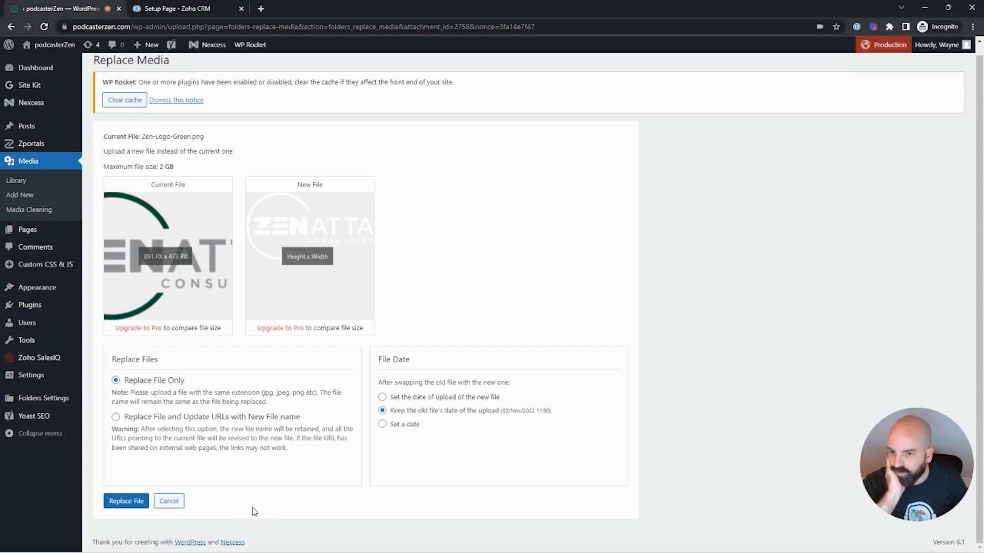
mouse_move(344, 509)
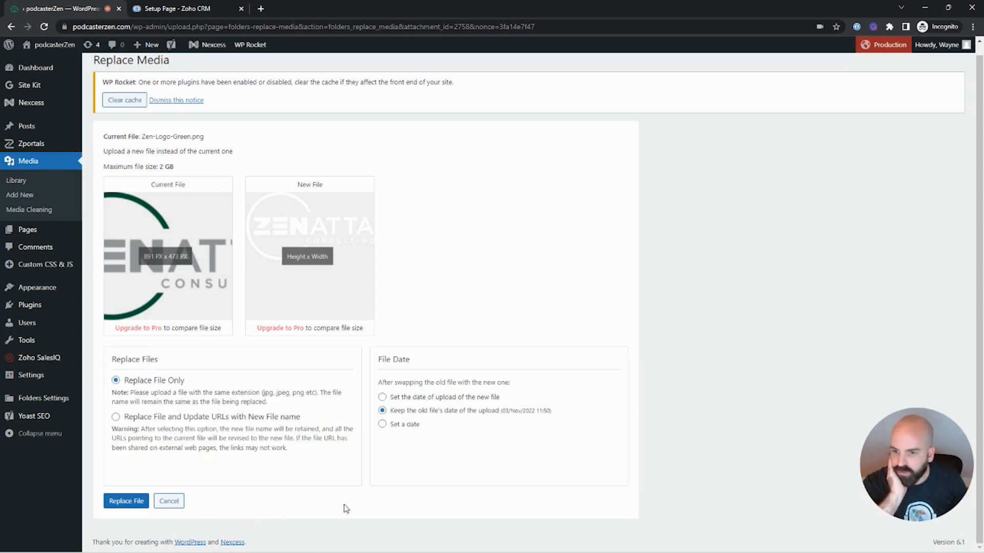
mouse_move(239, 497)
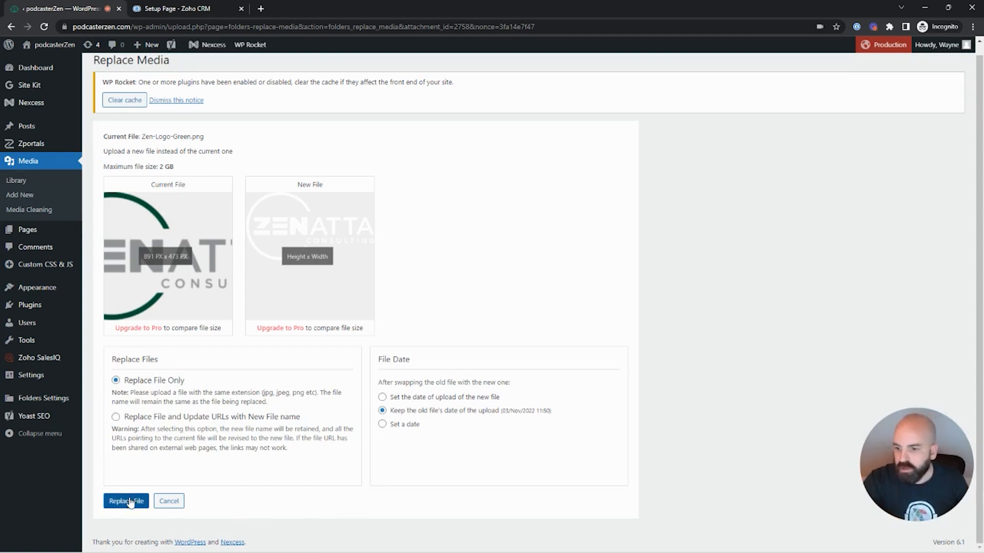
Replace the stored green logo file with the white one and review the success notice.
click(125, 501)
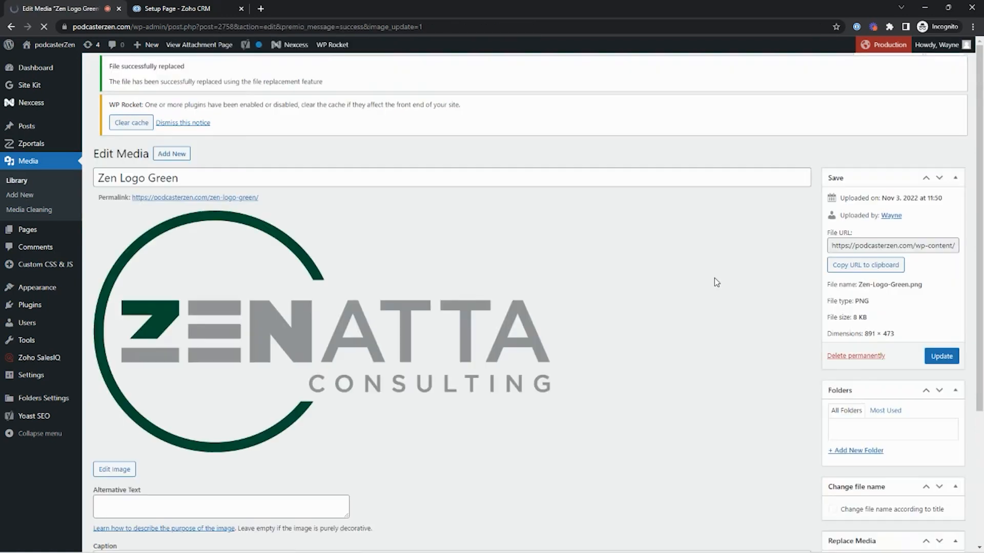
scroll(up, 3)
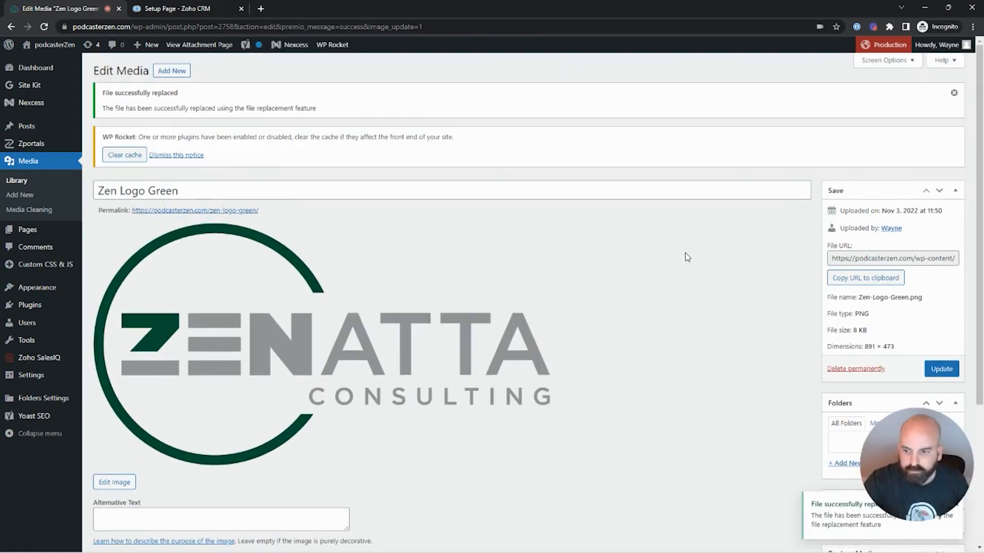
scroll(down, 3)
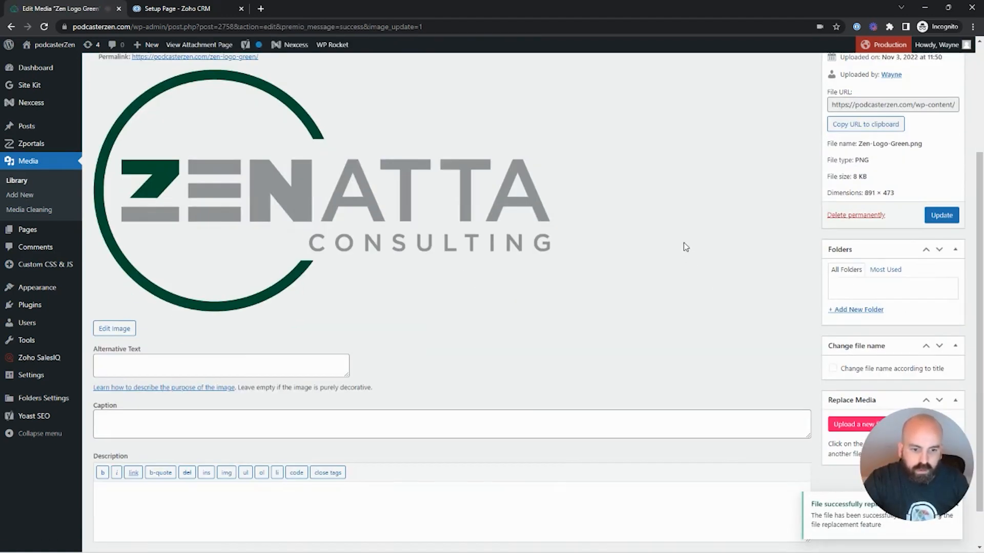
scroll(up, 3)
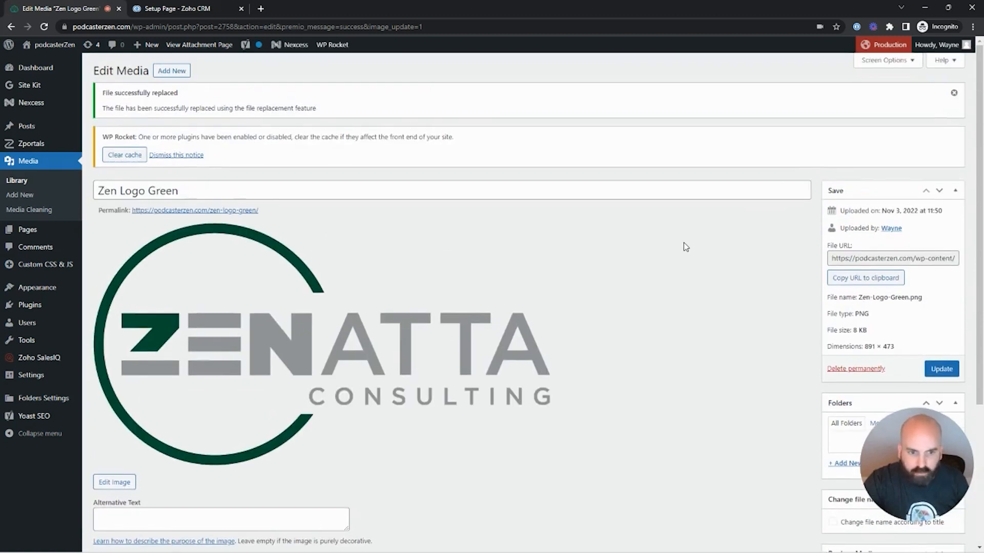
mouse_move(499, 367)
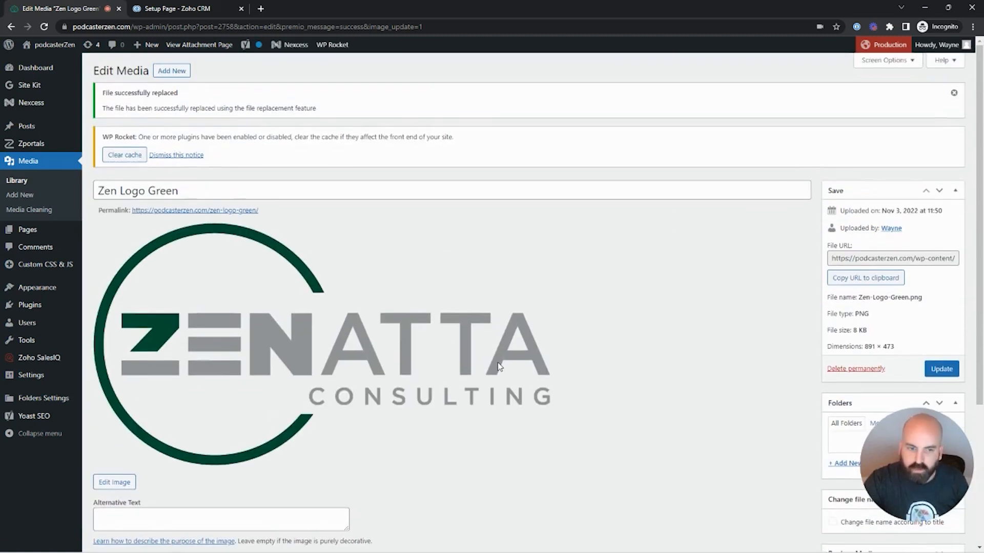
mouse_move(482, 348)
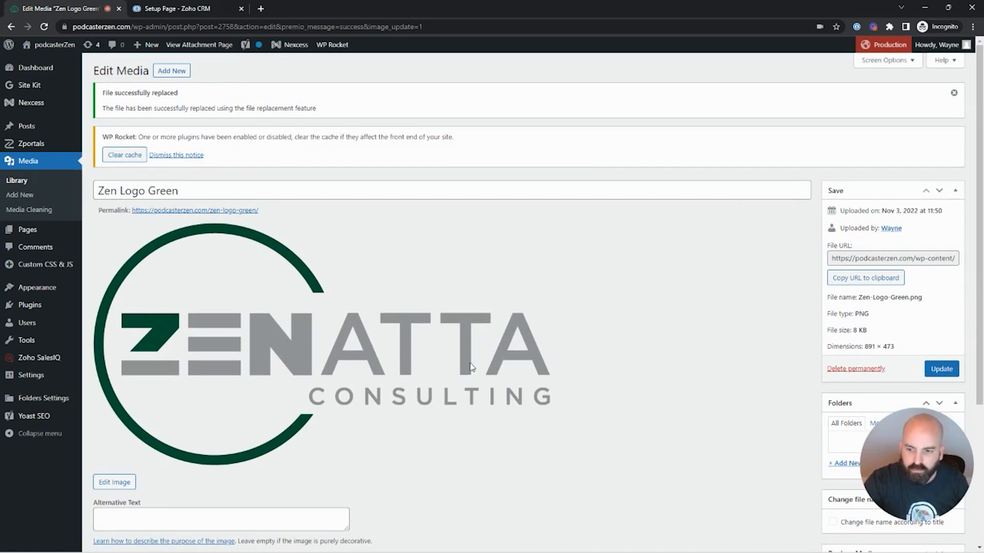
mouse_move(359, 364)
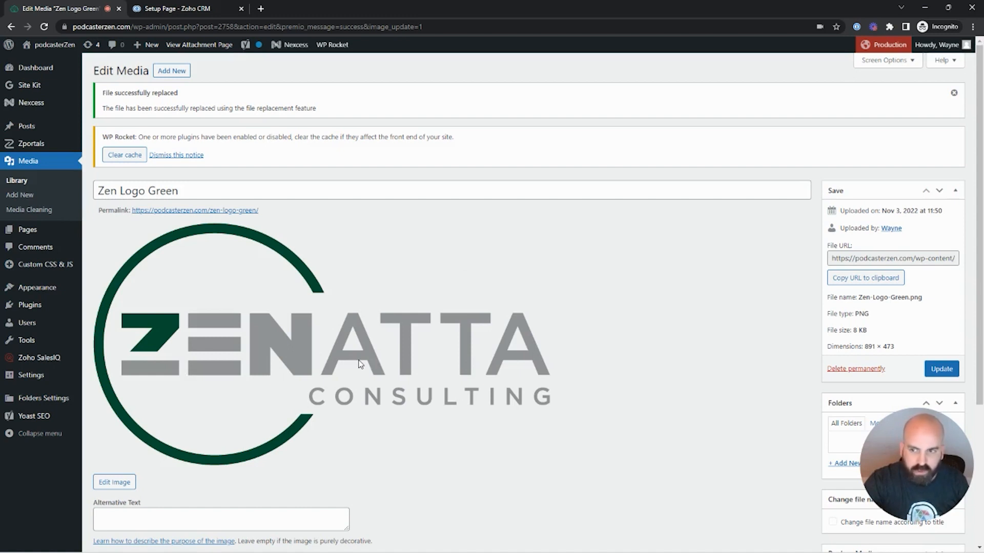
mouse_move(431, 356)
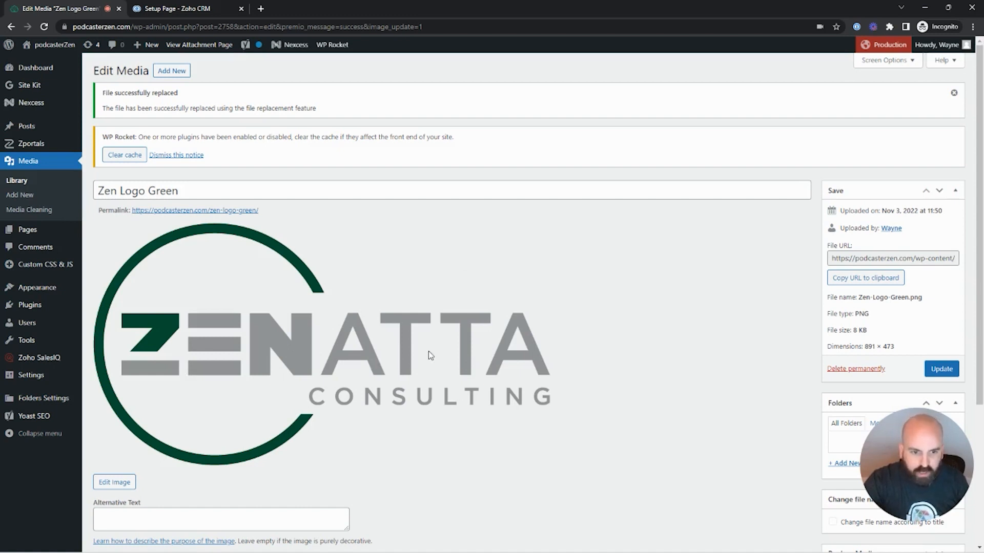
Return to Zoho CRM Setup and reopen the email templates list.
click(183, 8)
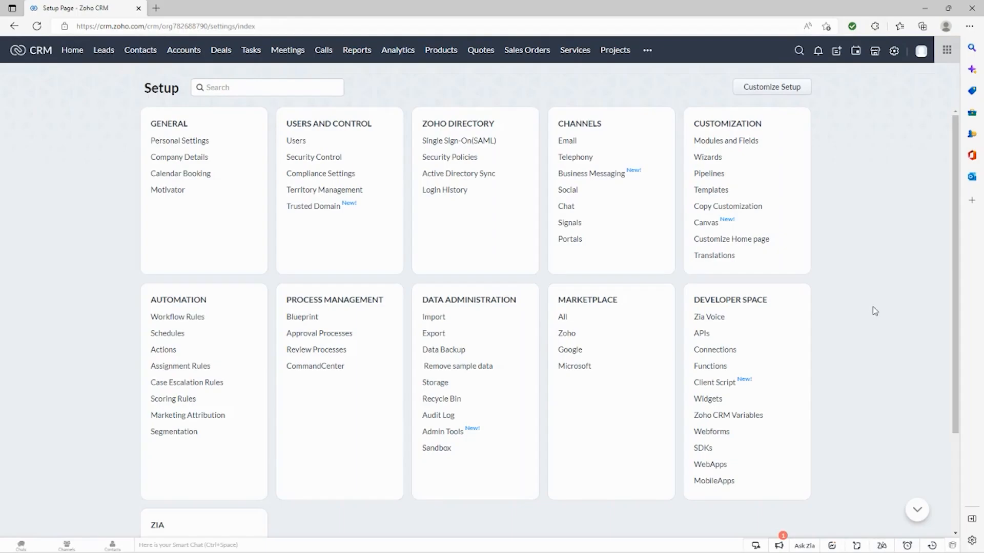
mouse_move(891, 301)
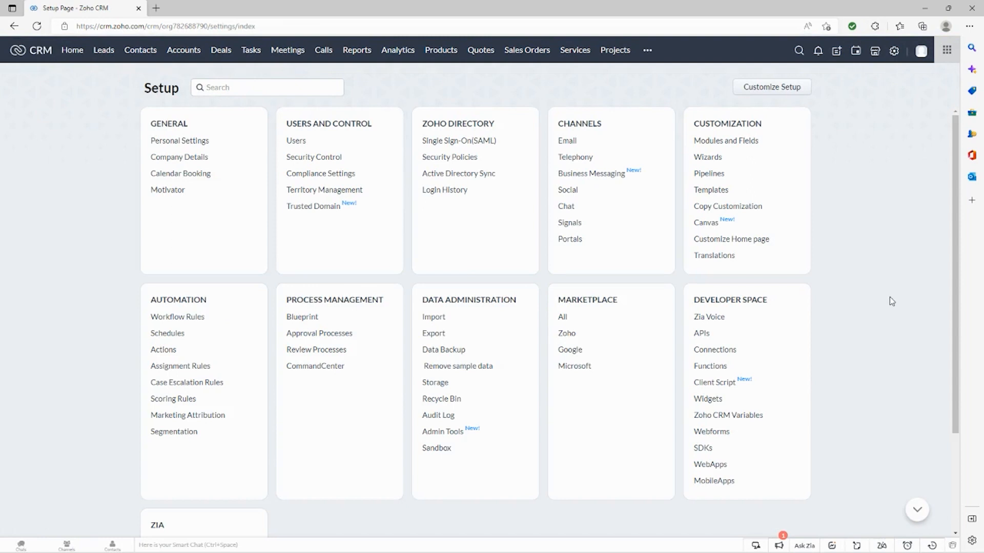
mouse_move(812, 397)
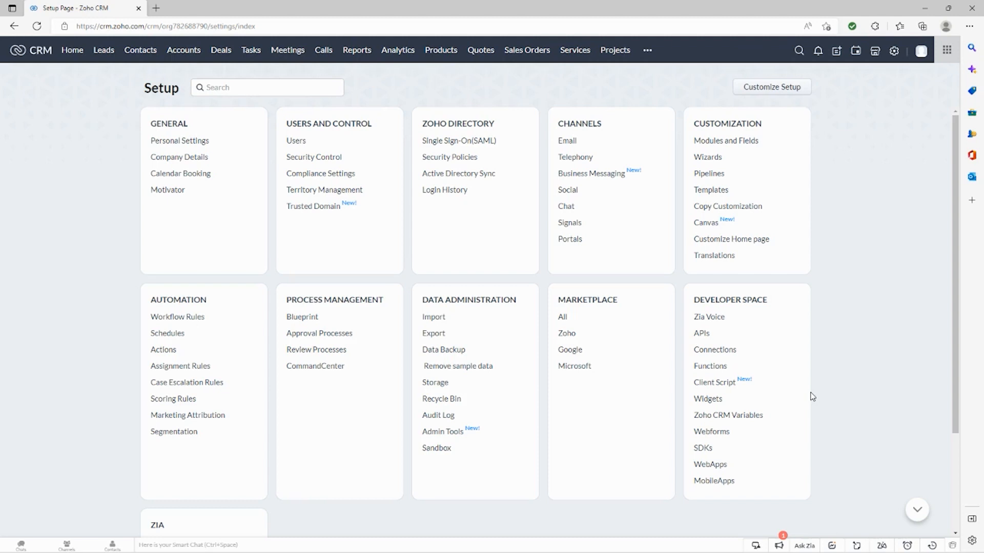
mouse_move(874, 341)
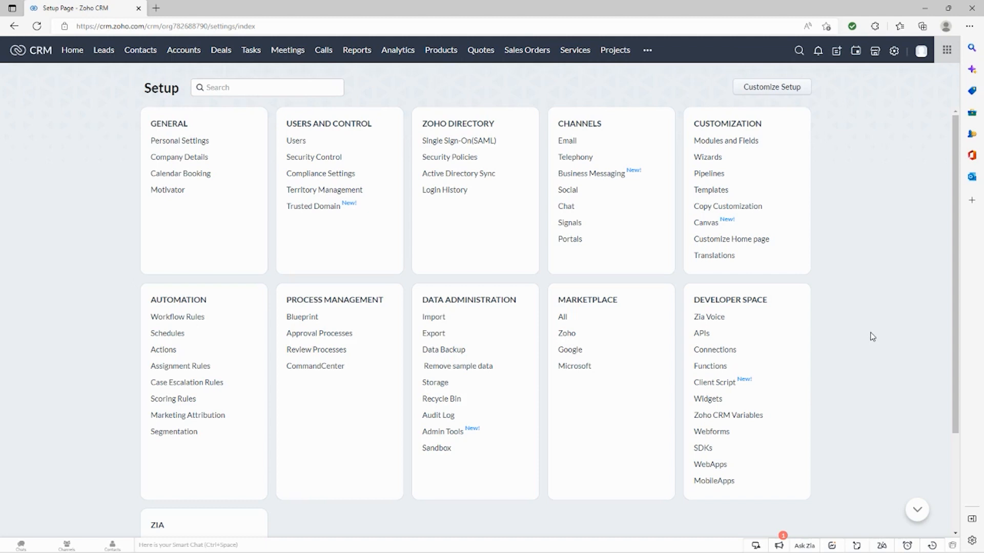
mouse_move(711, 190)
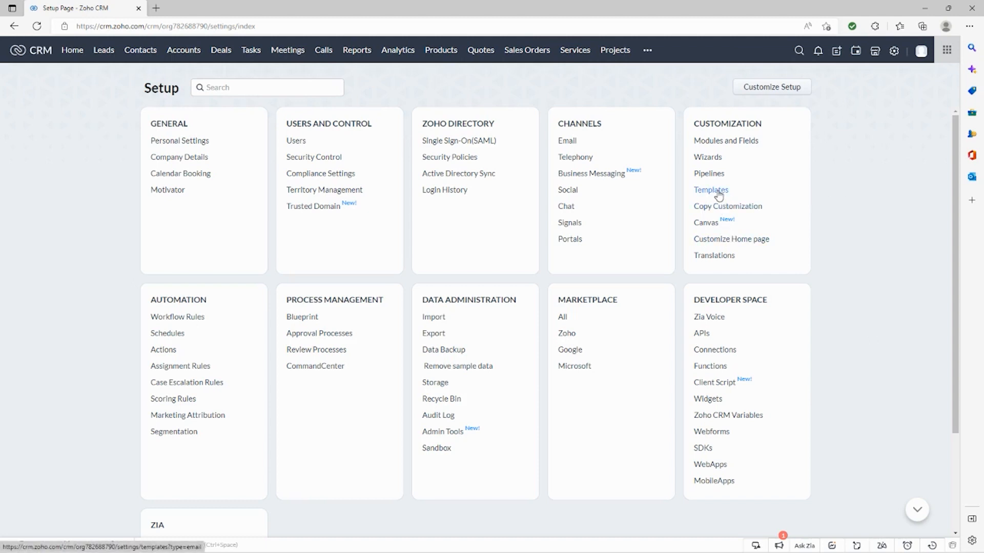
click(711, 190)
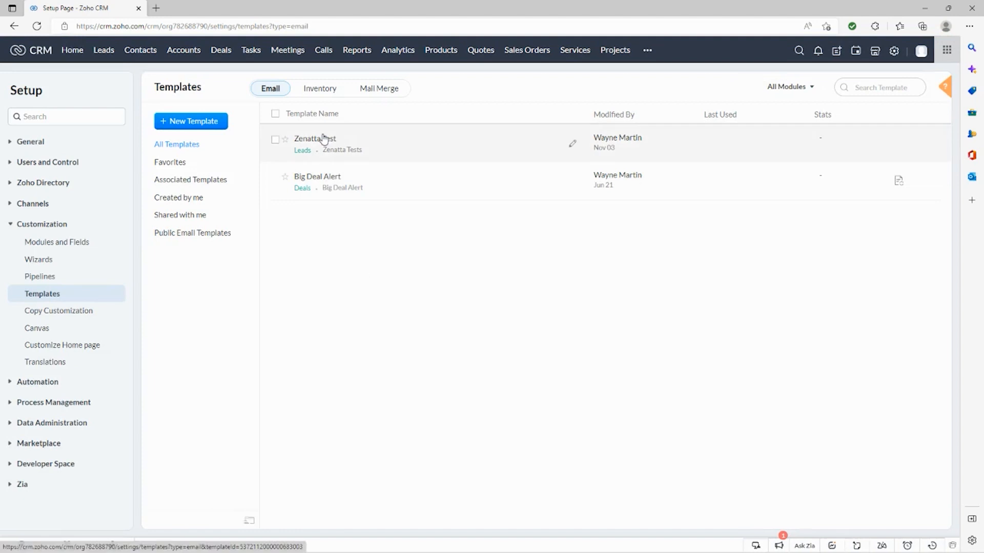
View the Zenatta Test template's logo image on its own, now showing the white Zenatta logo.
click(314, 138)
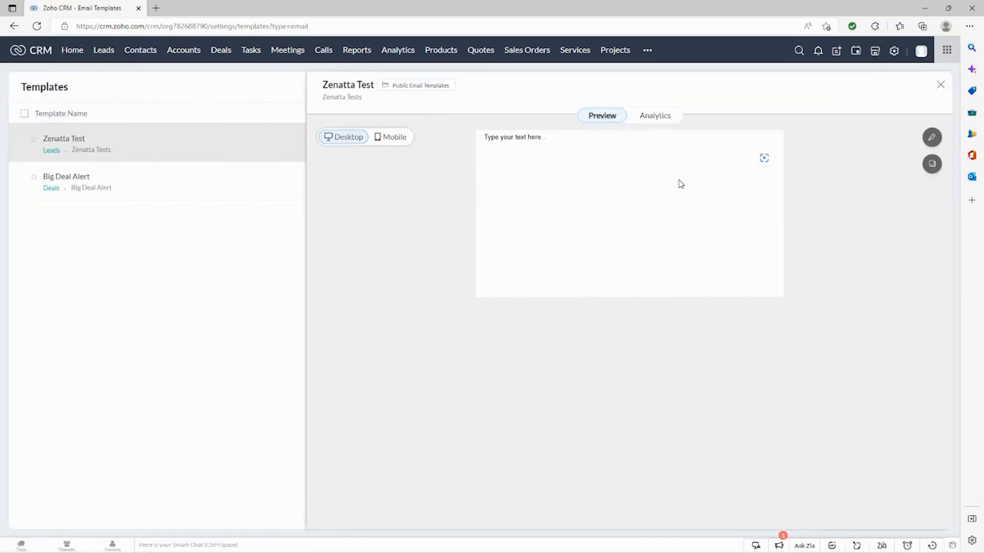
mouse_move(507, 278)
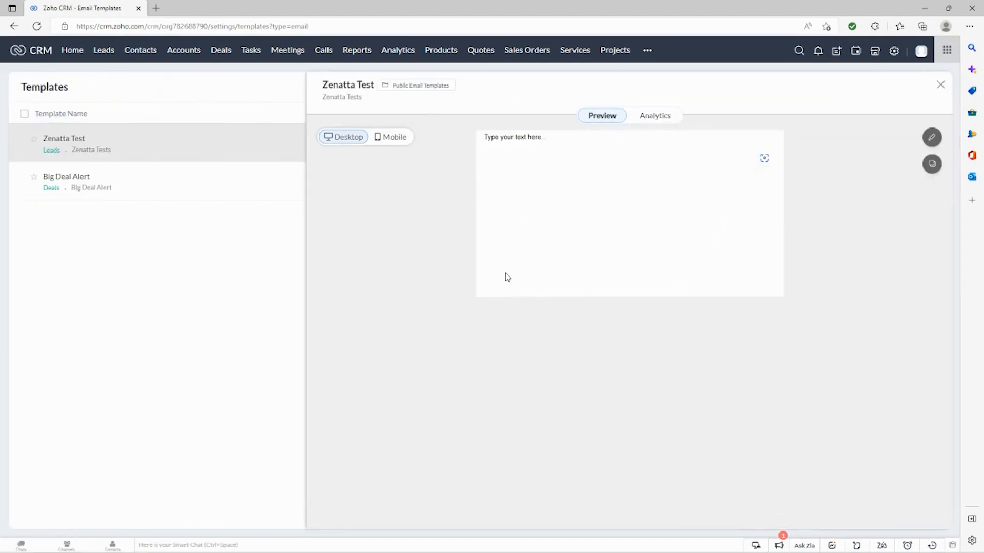
mouse_move(718, 195)
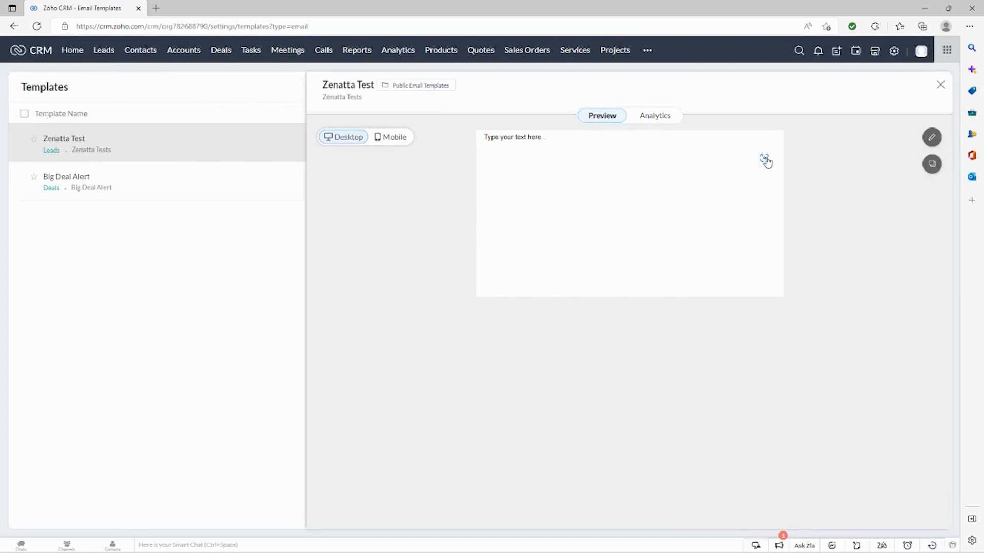
right_click(764, 157)
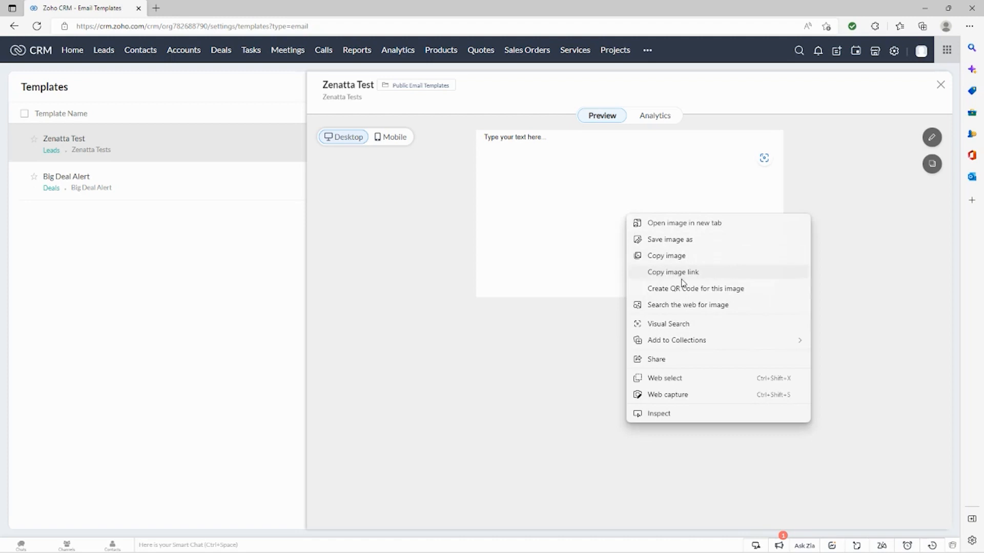
click(684, 222)
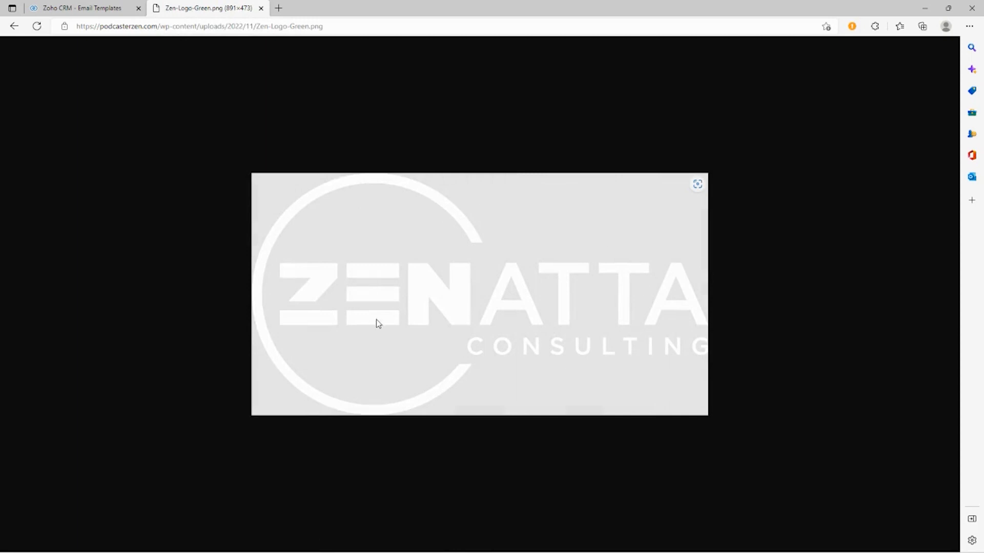
mouse_move(508, 325)
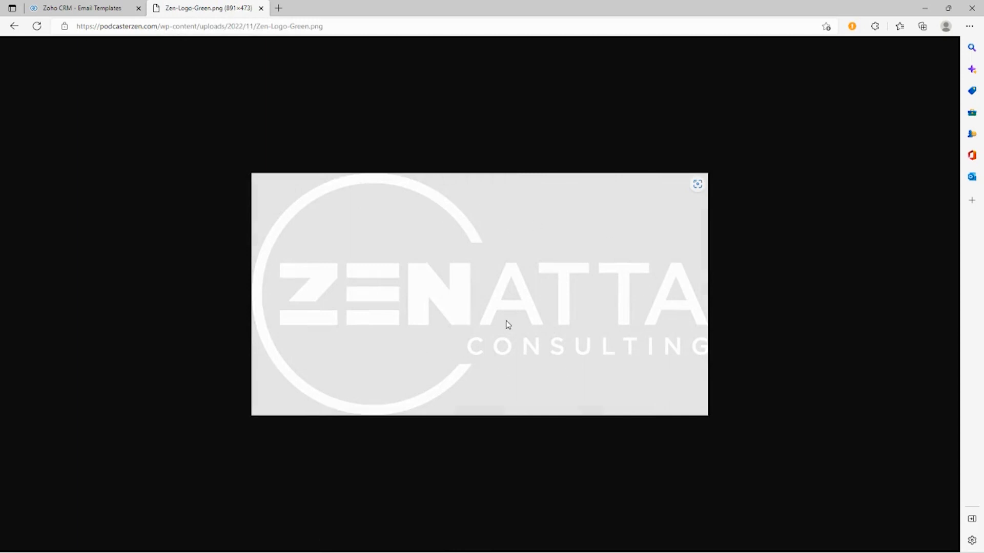
mouse_move(482, 117)
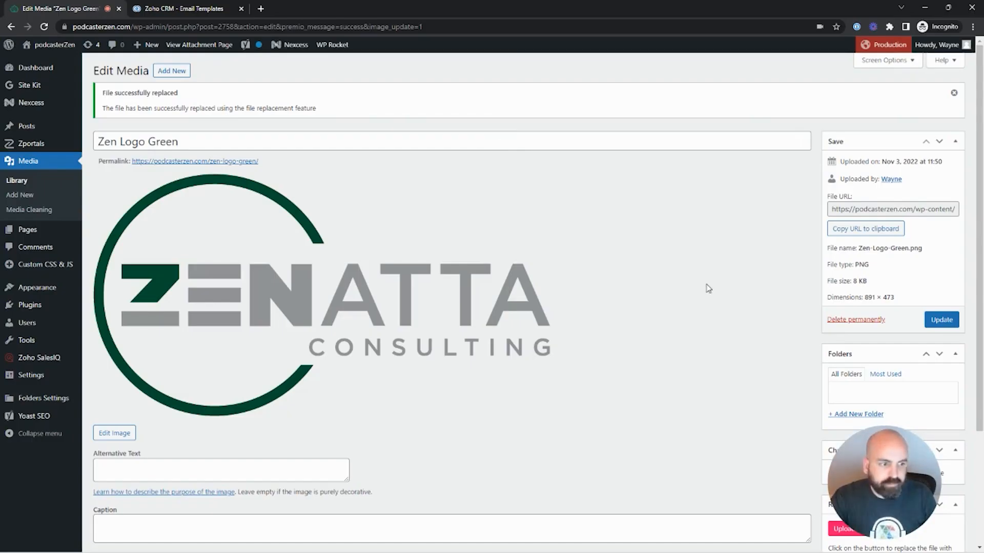
mouse_move(208, 280)
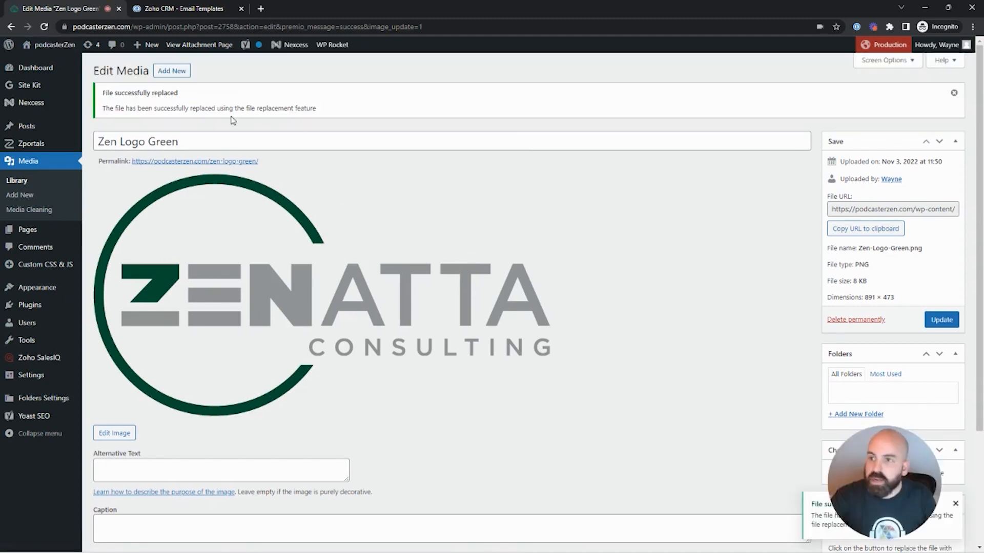
mouse_move(596, 263)
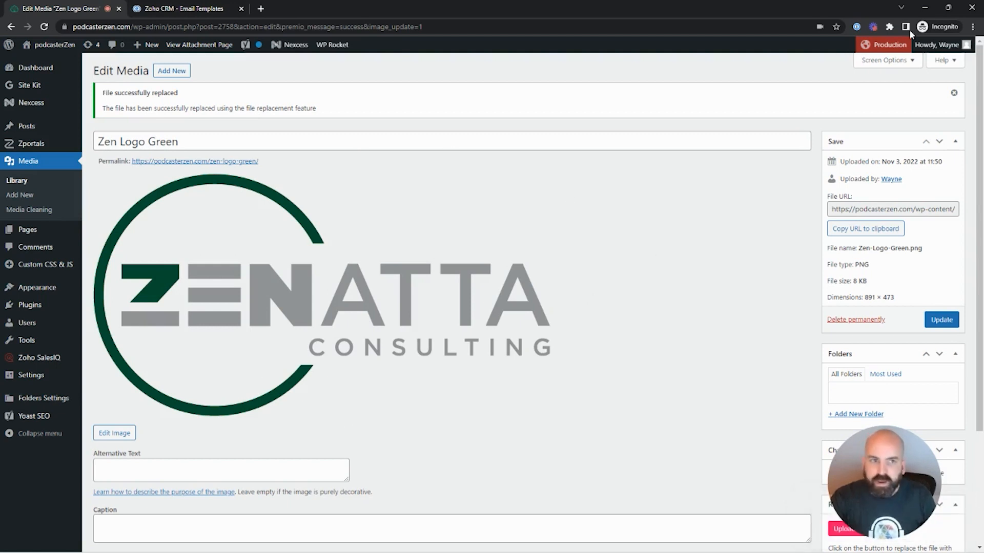
mouse_move(447, 305)
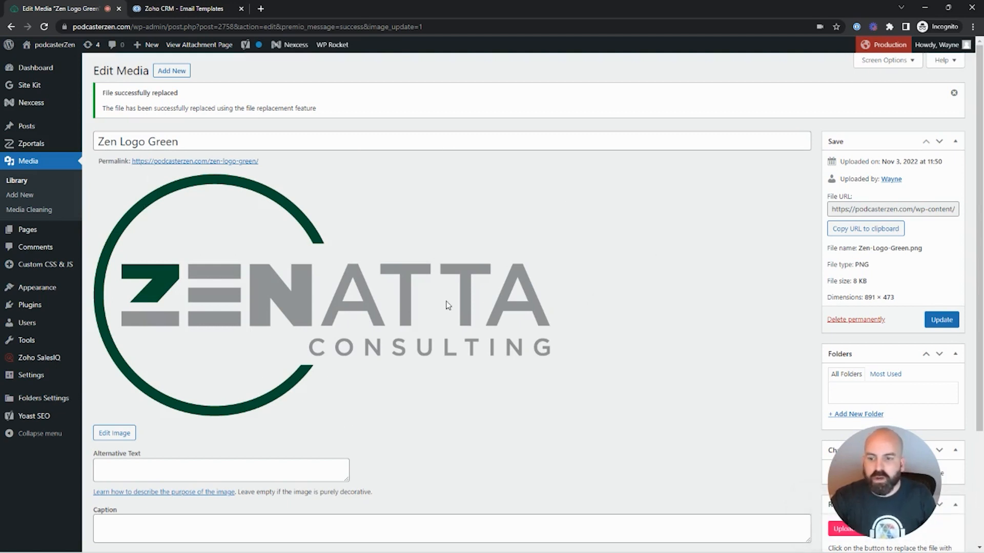
mouse_move(334, 331)
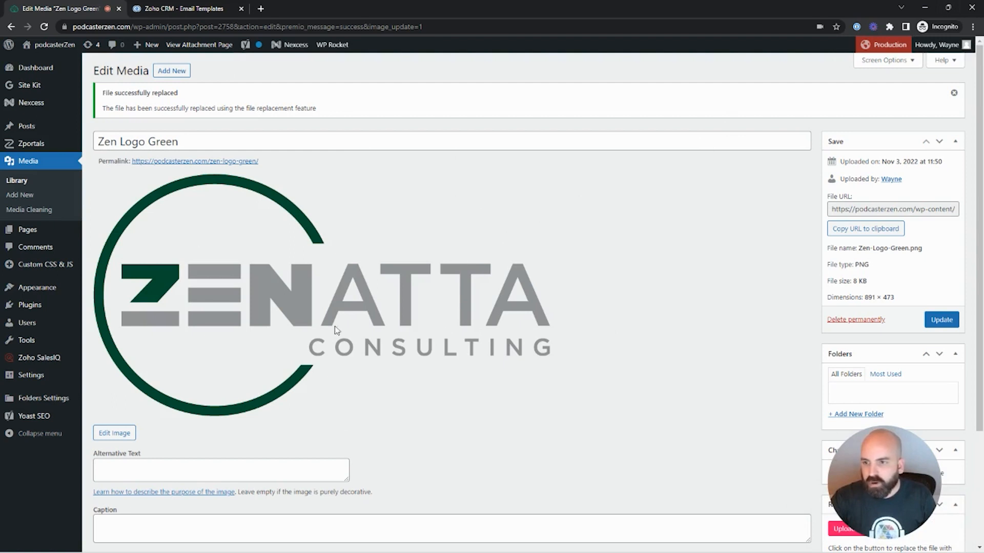
mouse_move(370, 297)
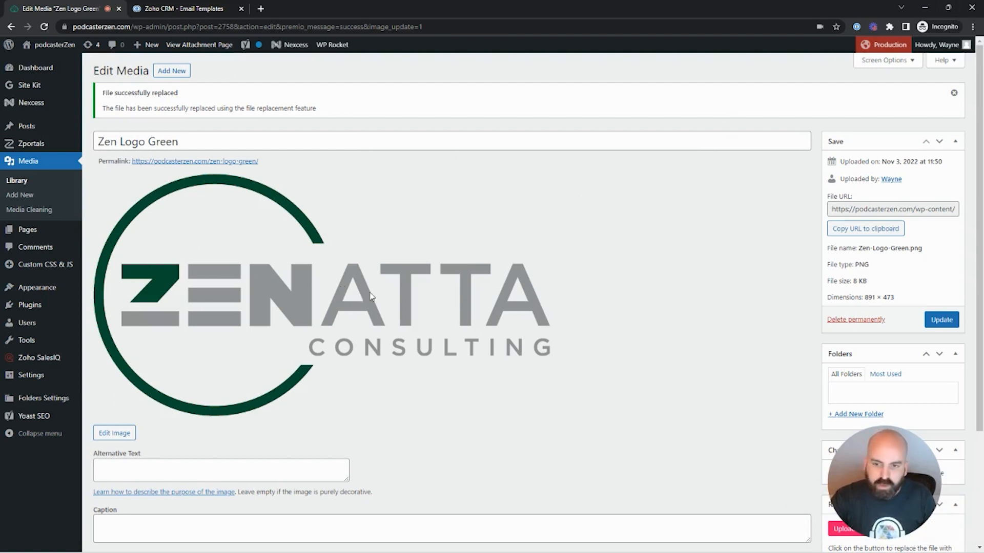
mouse_move(496, 346)
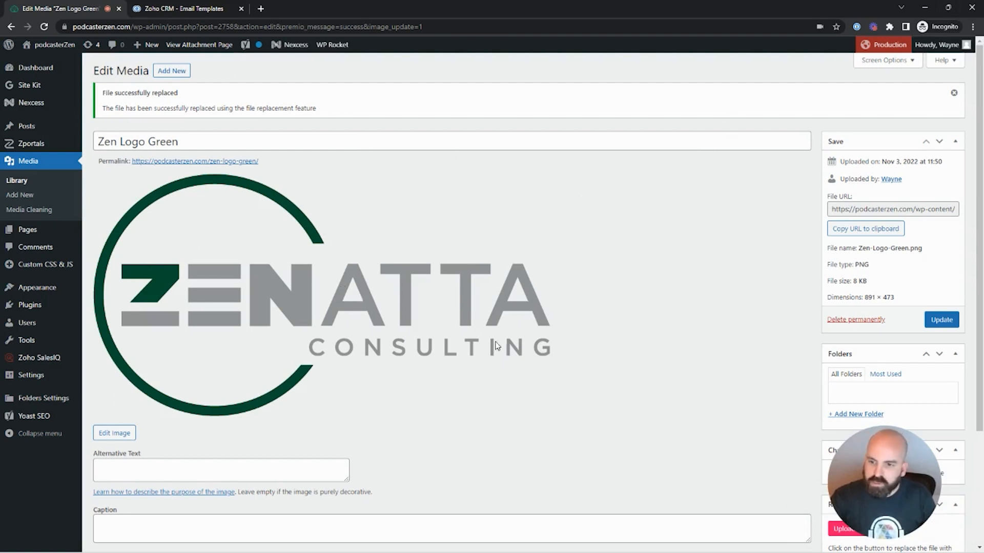
mouse_move(567, 346)
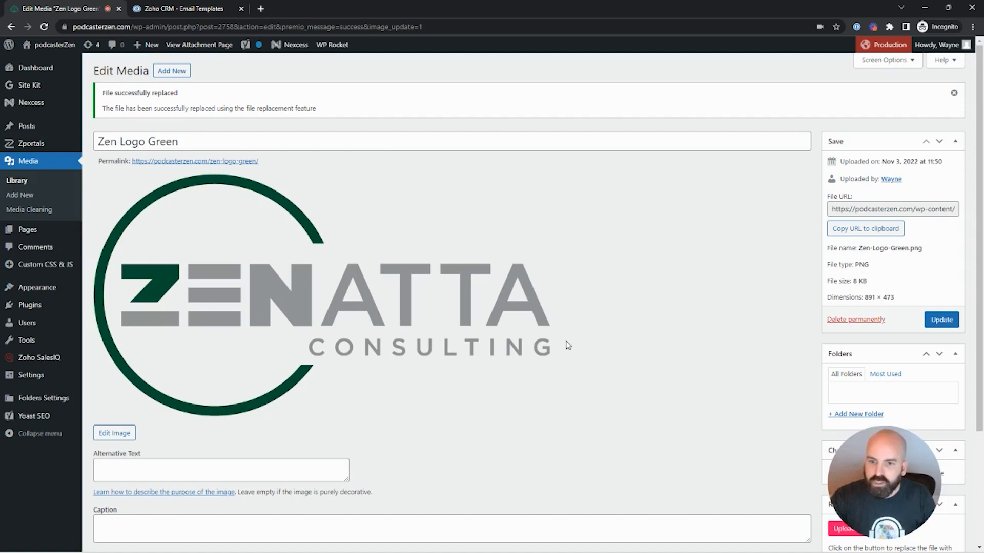
mouse_move(551, 350)
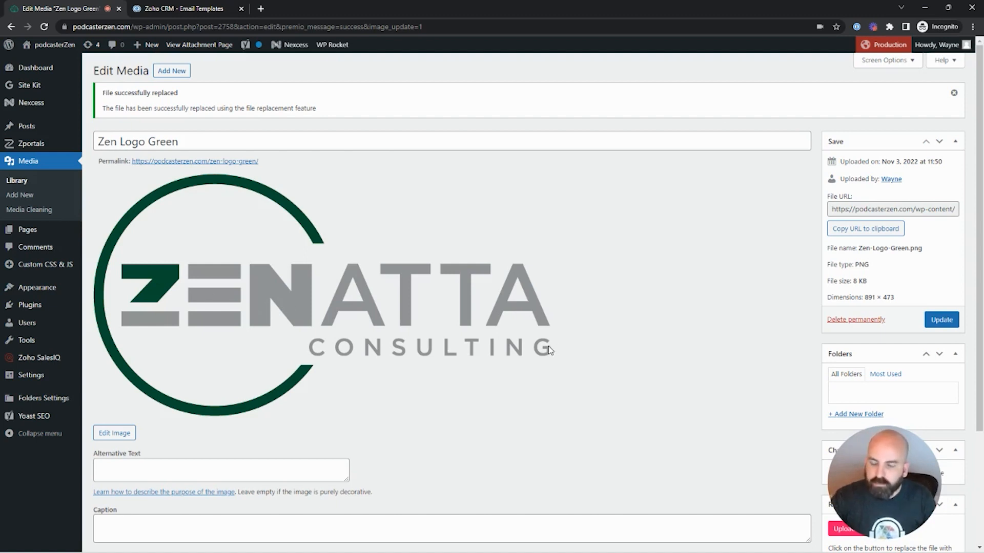